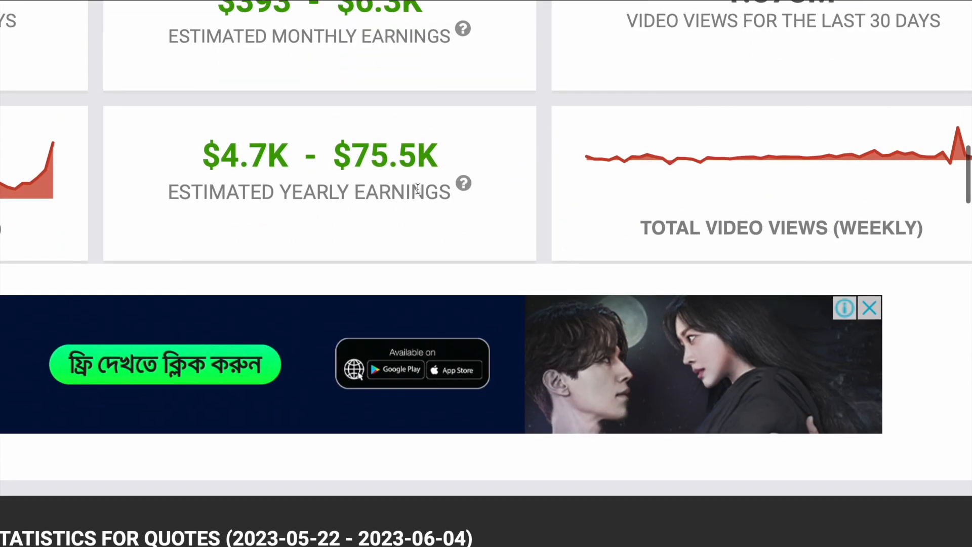
# - Ask ChatGPT for 20 inspirational quotes channel names and copy 'InspireSoul'
pyautogui.scroll(-3)
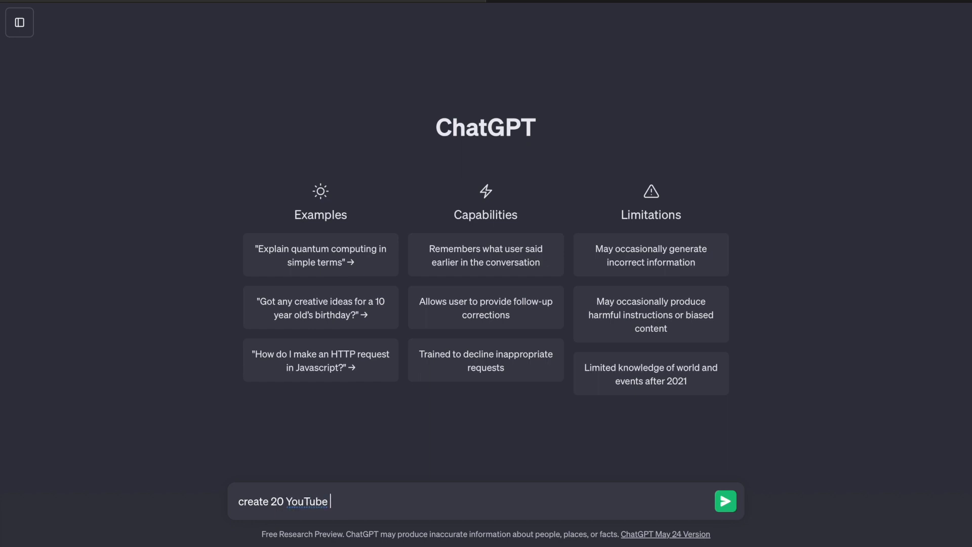
pyautogui.write('channel name ideas for')
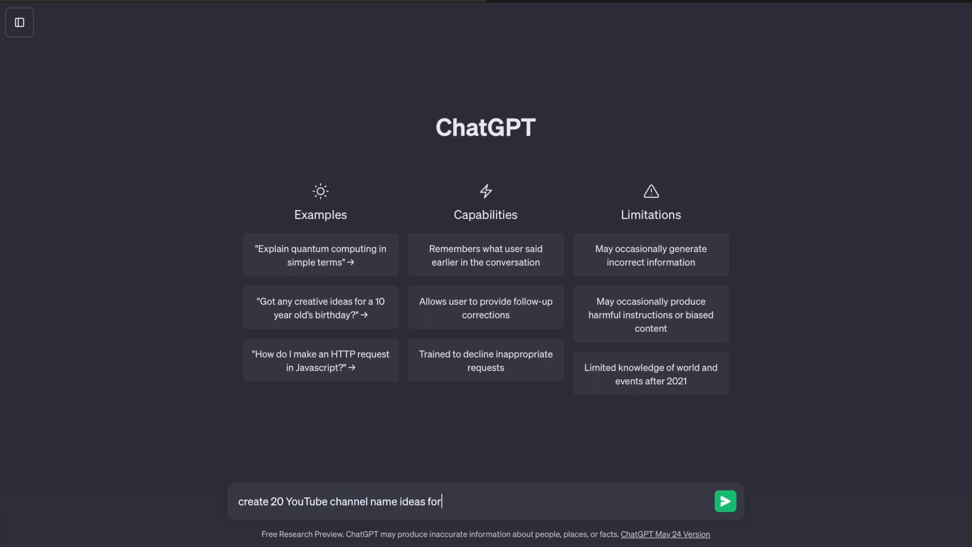
pyautogui.write('my inspiration')
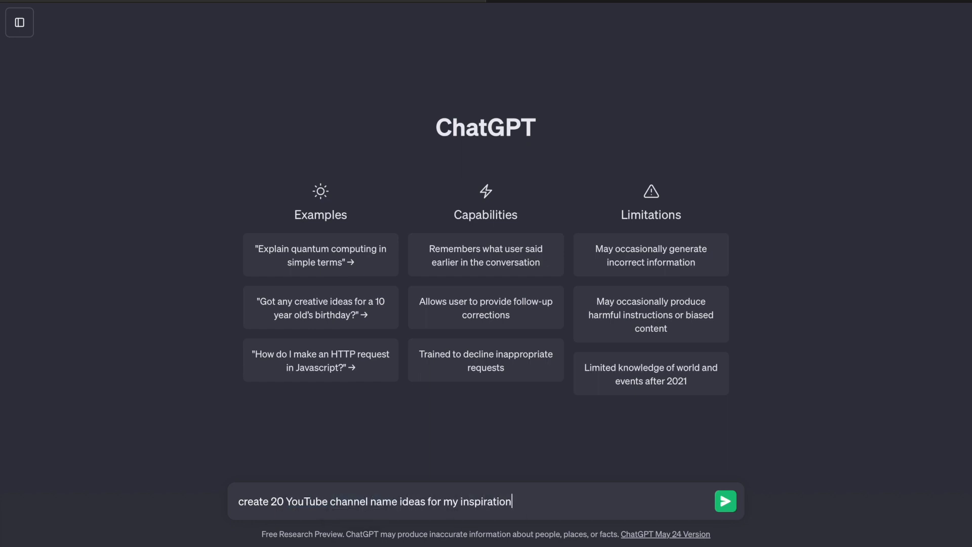
pyautogui.write('al quotes channel')
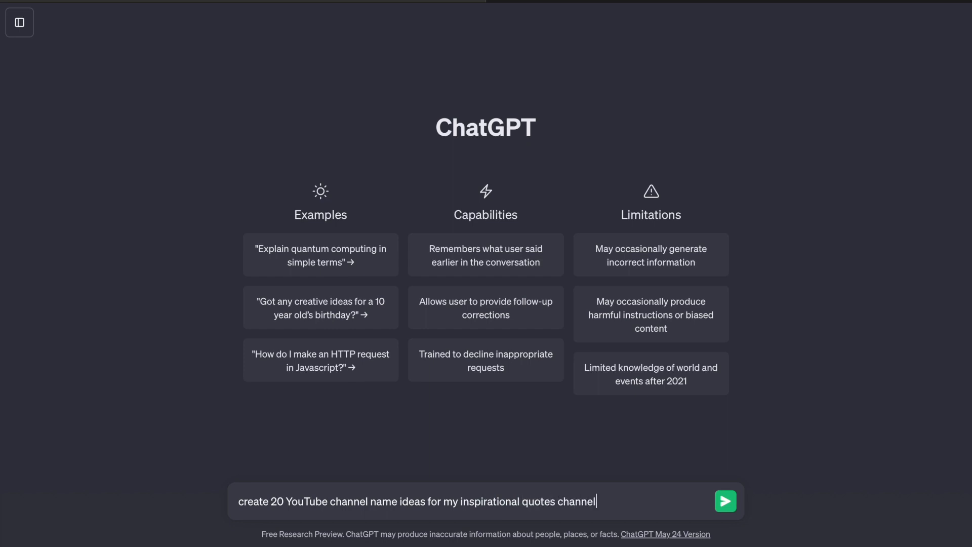
pyautogui.click(724, 501)
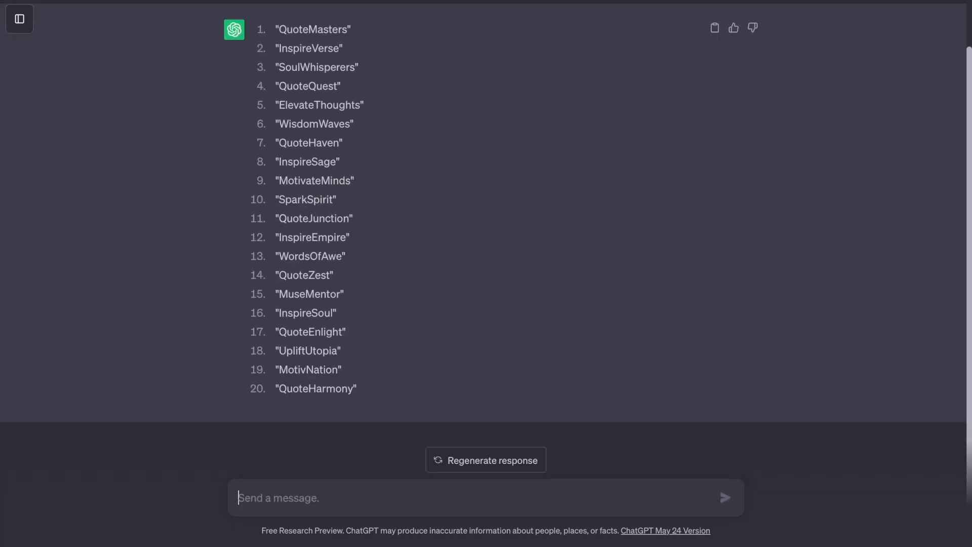
pyautogui.doubleClick(306, 313)
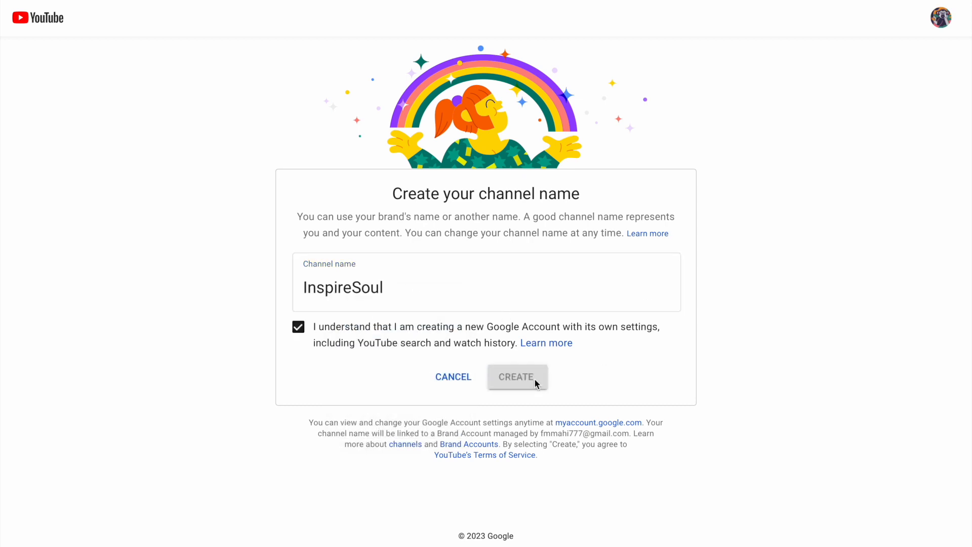
# - Create the YouTube channel named InspireSoul
pyautogui.click(516, 376)
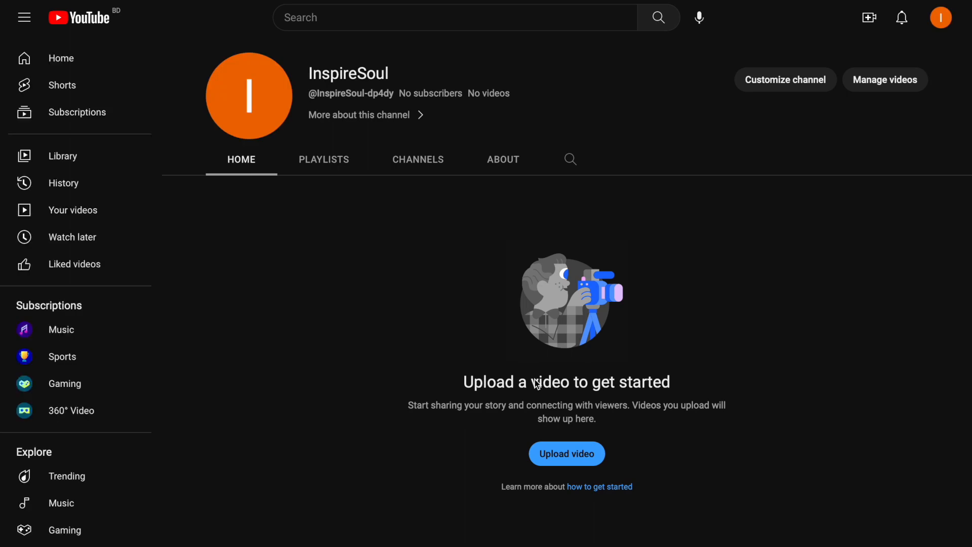
pyautogui.click(784, 79)
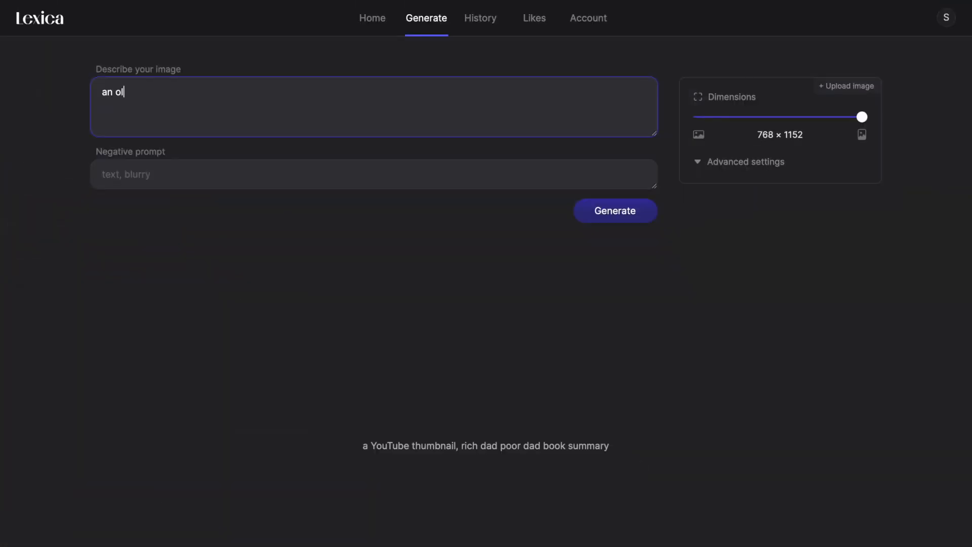
# - Generate Lexica images of an old Chinese man with white beard holding an ancient scripture
pyautogui.write('d Chinese')
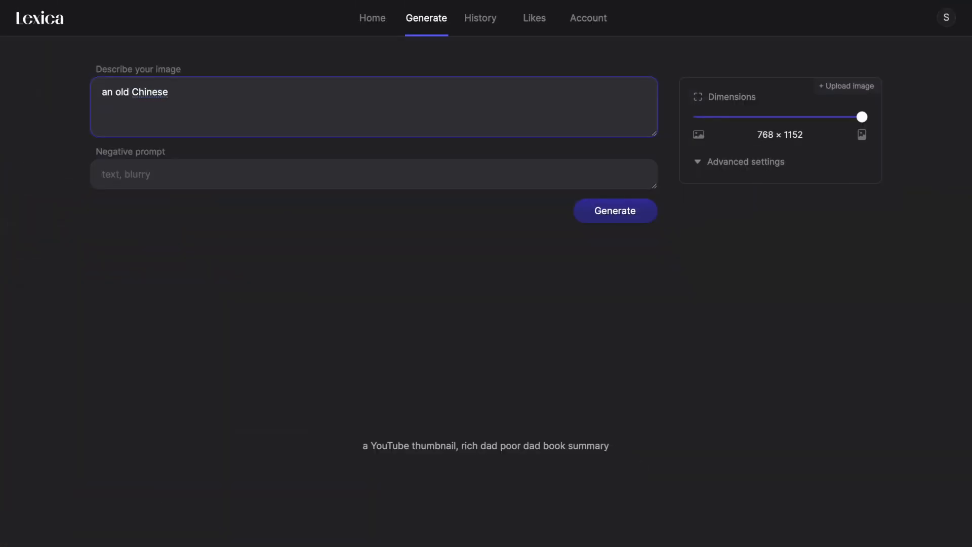
pyautogui.write('man with wh')
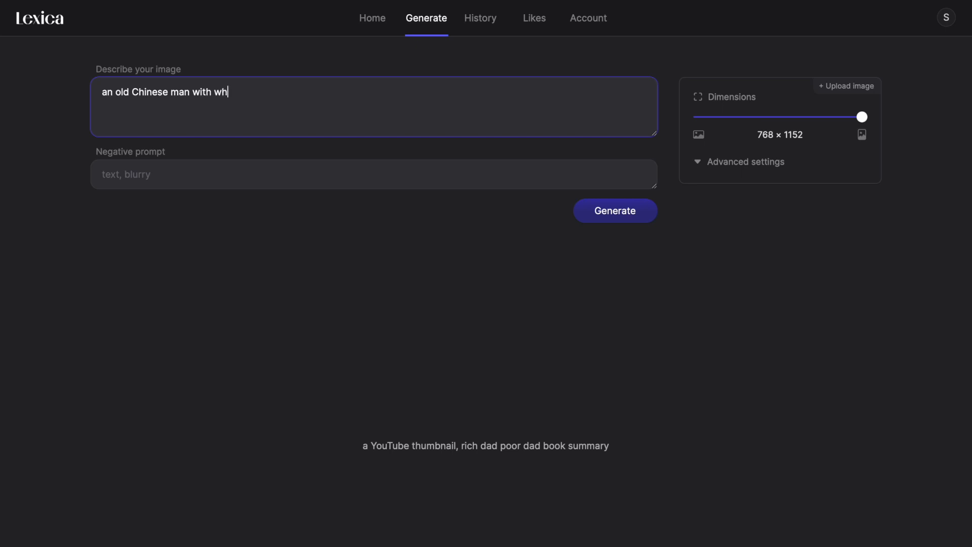
pyautogui.write('ite beard a')
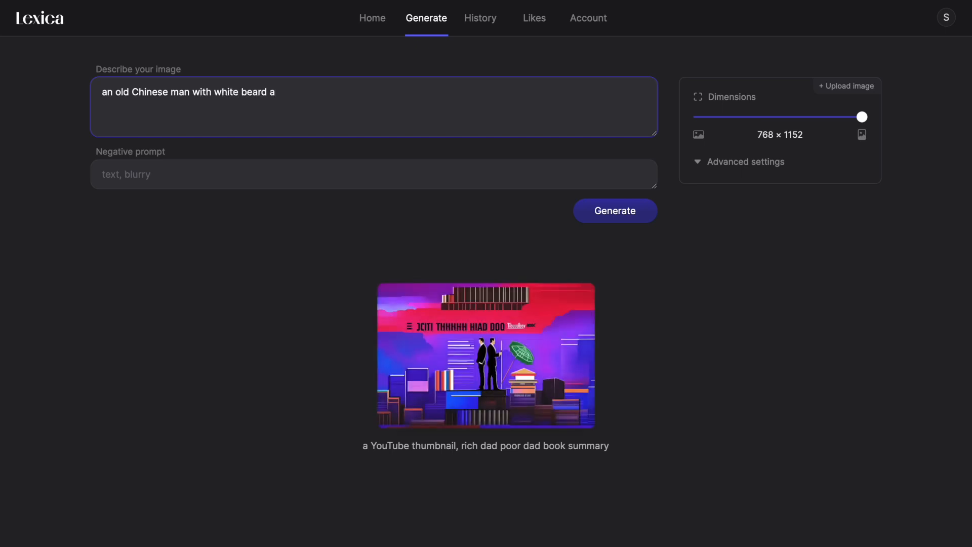
pyautogui.write('nd hair')
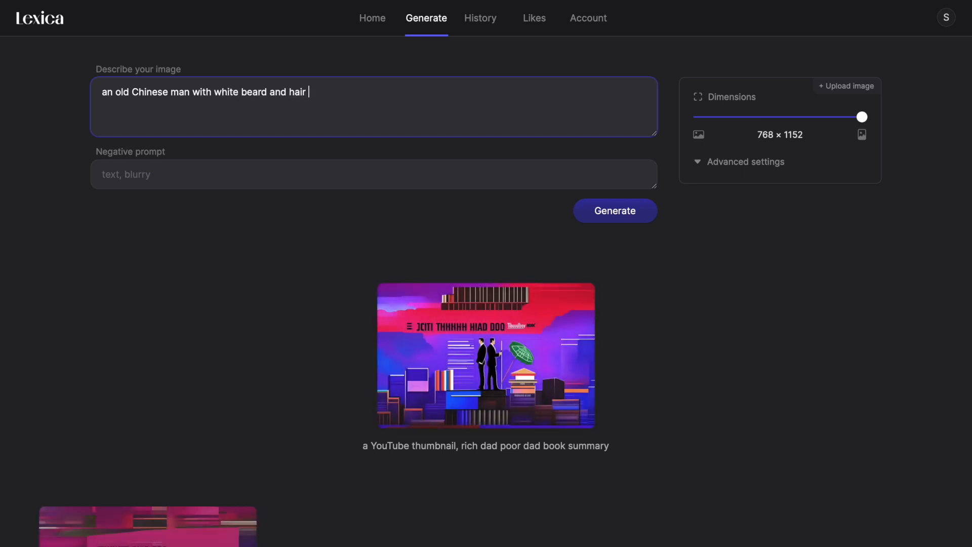
pyautogui.write('holding')
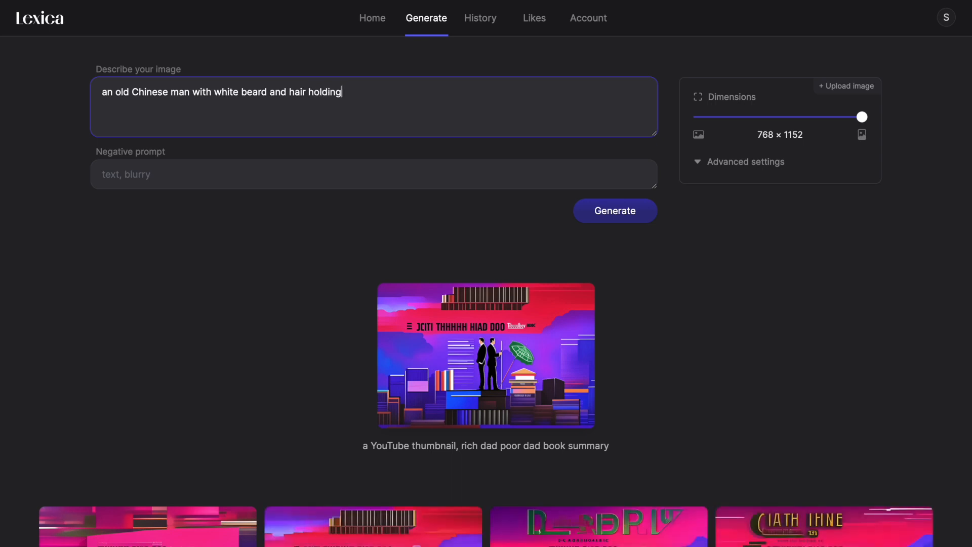
pyautogui.write('an ancient')
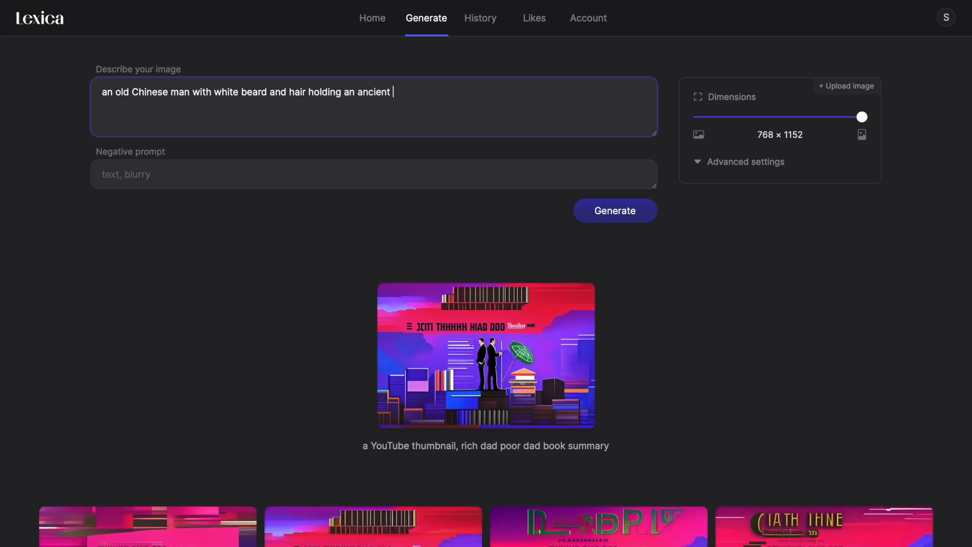
pyautogui.write('scri')
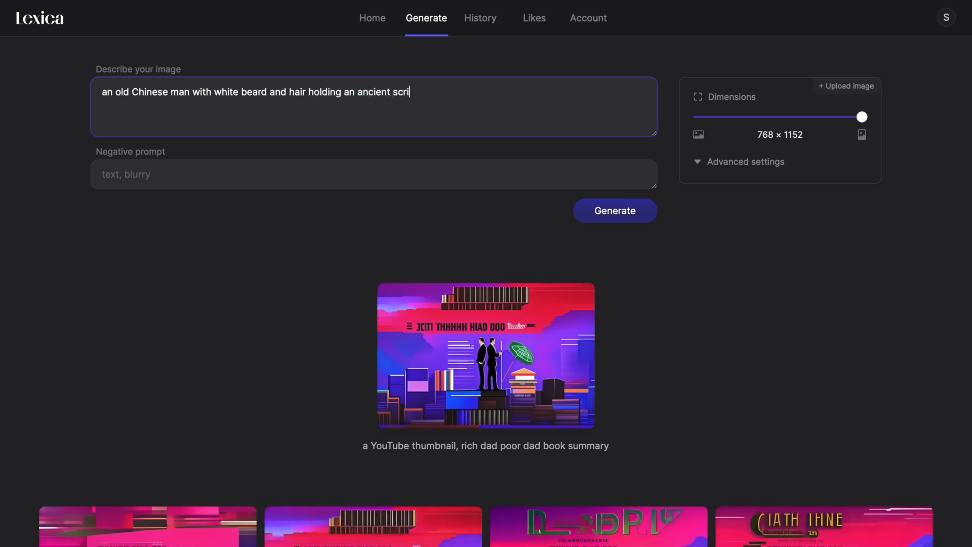
pyautogui.click(614, 210)
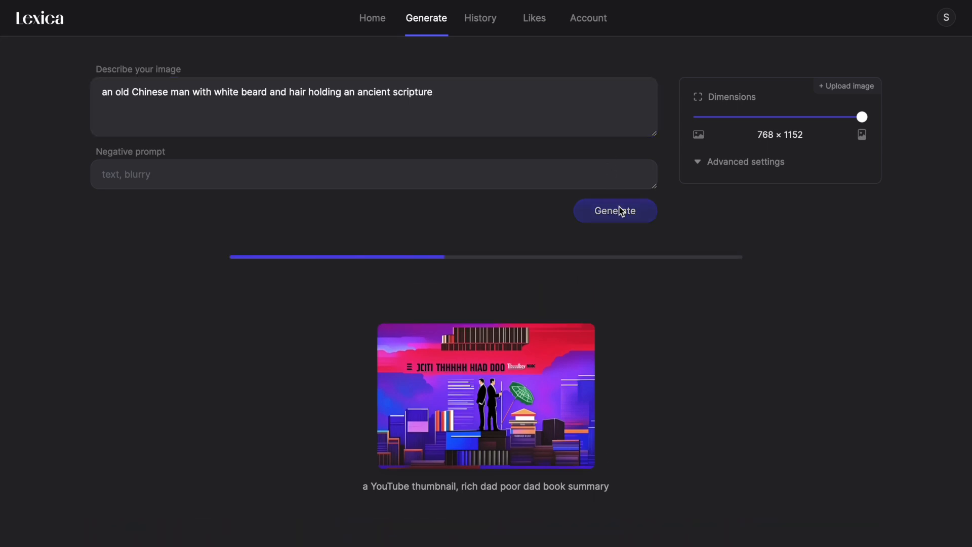
pyautogui.click(614, 210)
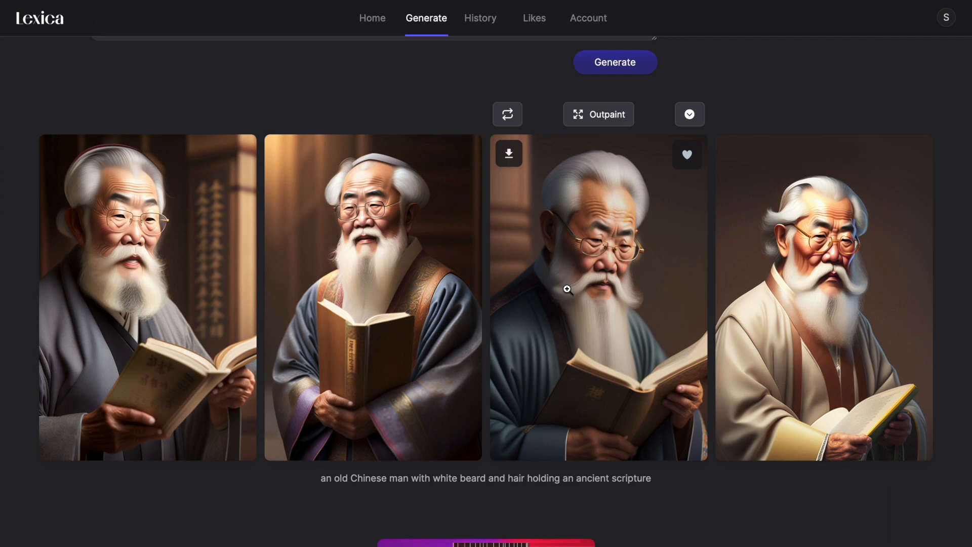
pyautogui.moveTo(651, 249)
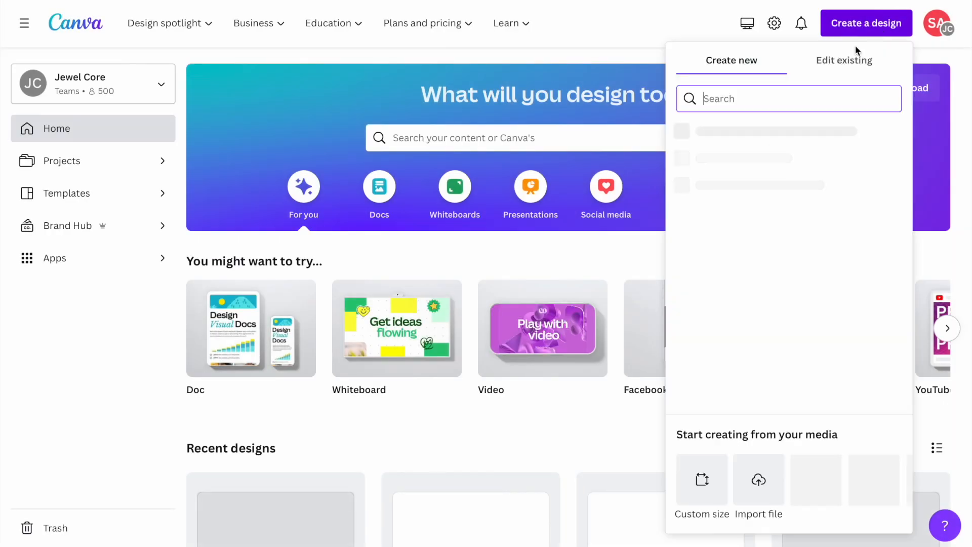
# - Start a Canva YouTube Banner design and place the uploaded old man portrait on it
pyautogui.write('youtube bann')
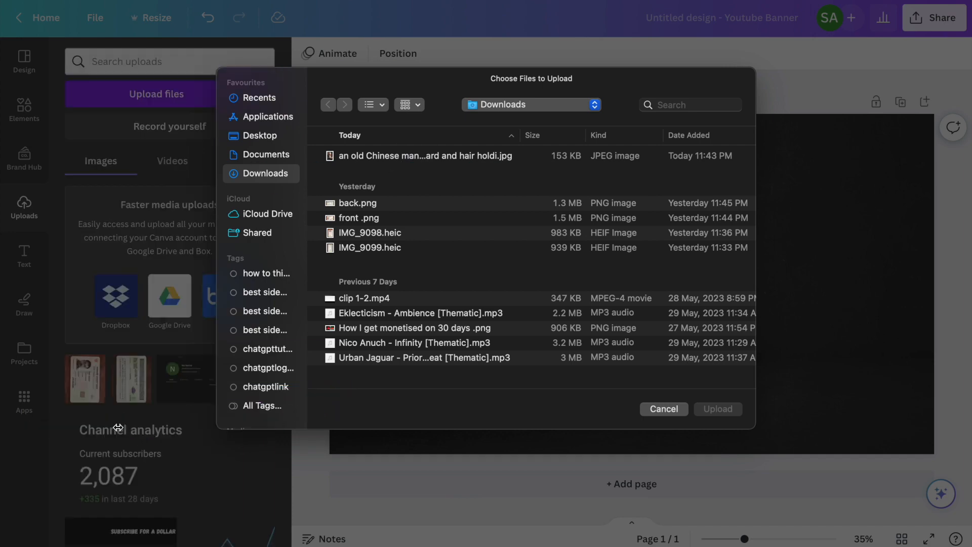
pyautogui.click(663, 409)
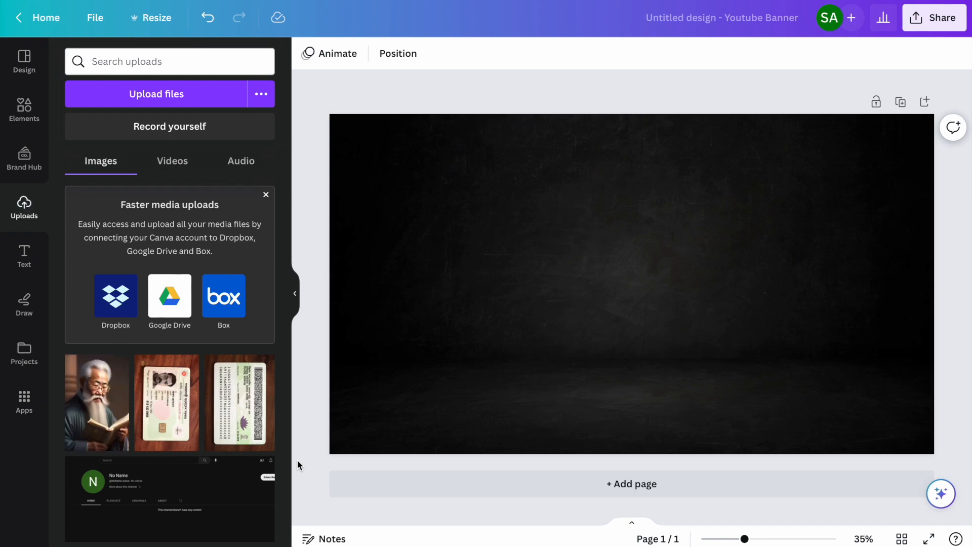
pyautogui.click(96, 402)
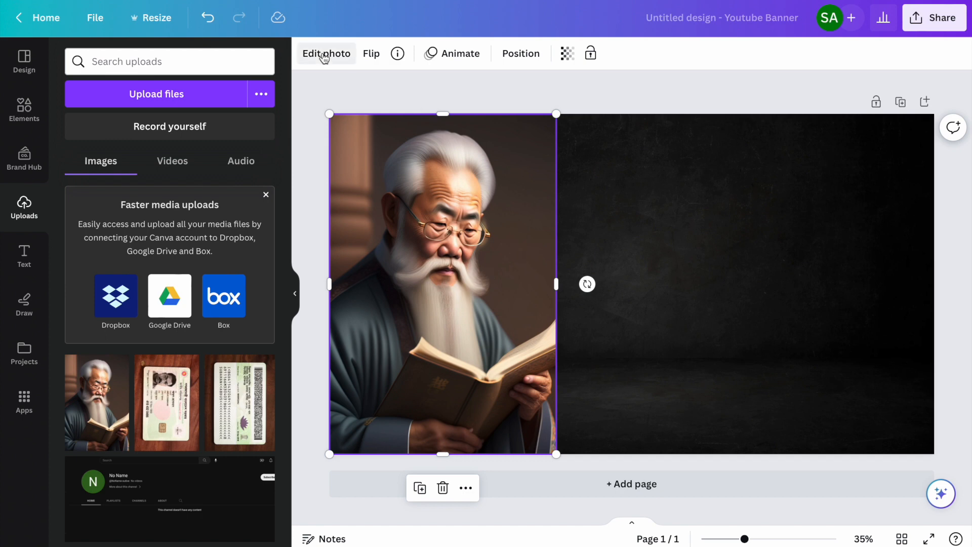
pyautogui.click(325, 53)
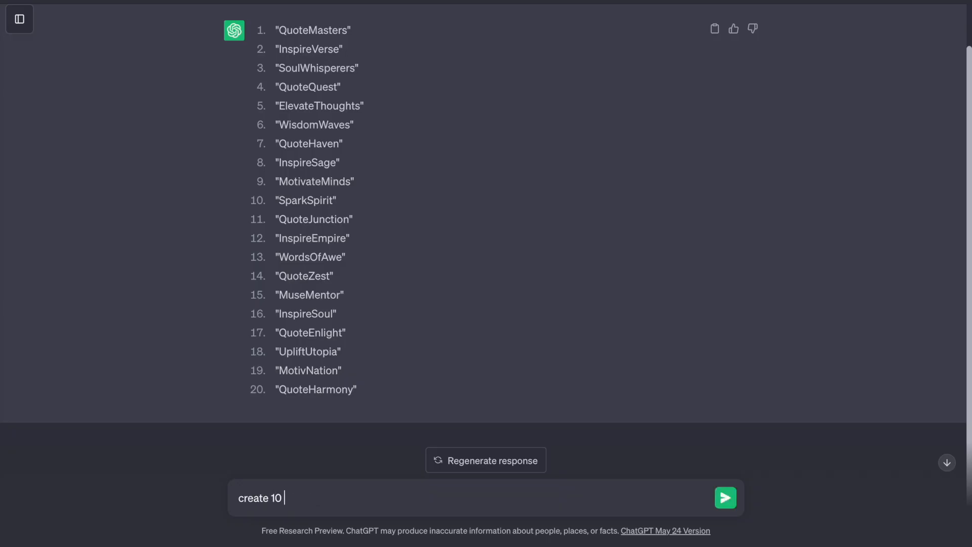
# - Request 10 fun subscribe-themed captions for an inspirational channel and copy caption 5
pyautogui.write('fun YouTube')
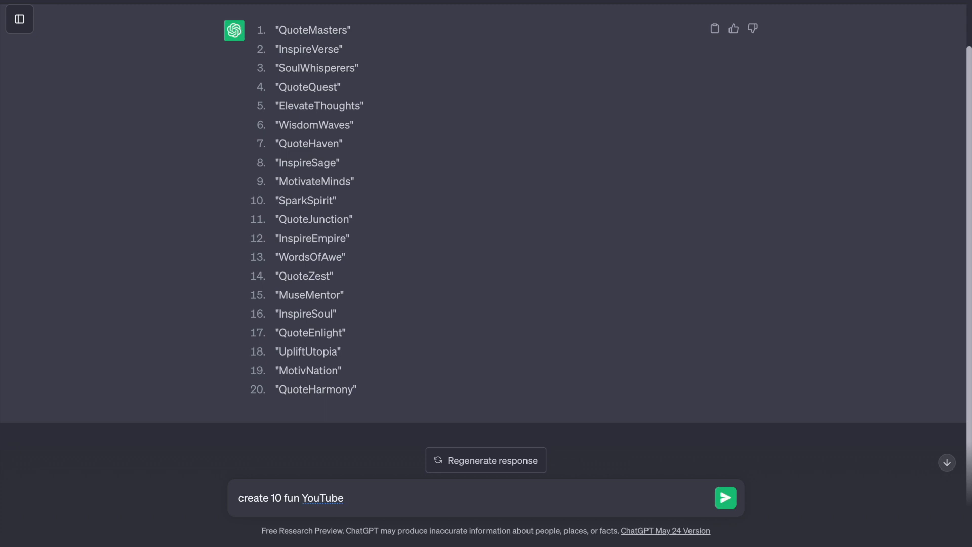
pyautogui.write('banner captions')
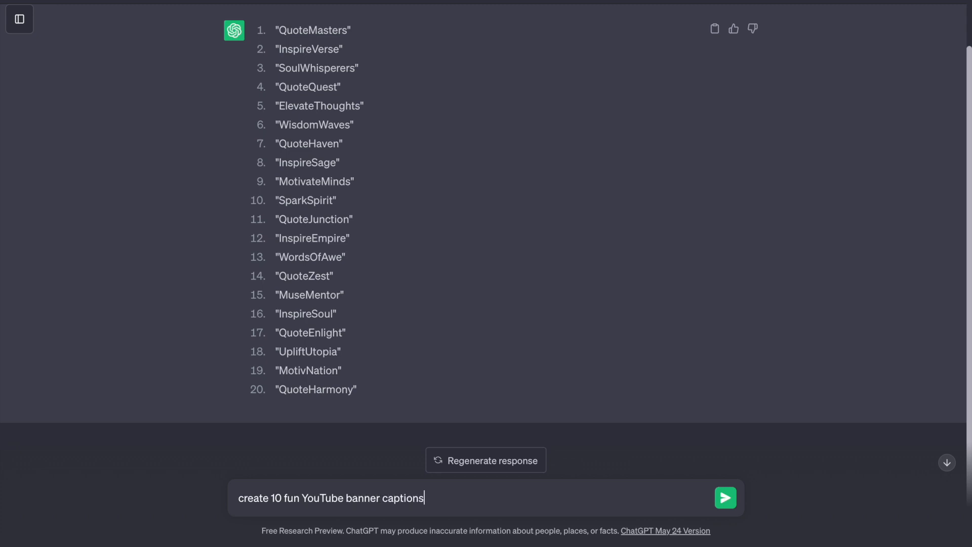
pyautogui.write('about subs')
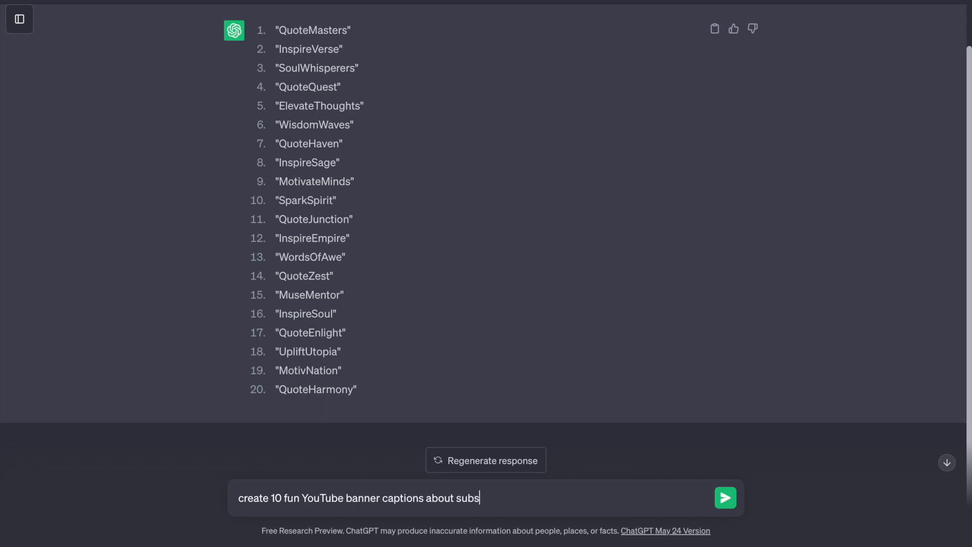
pyautogui.write('cribing')
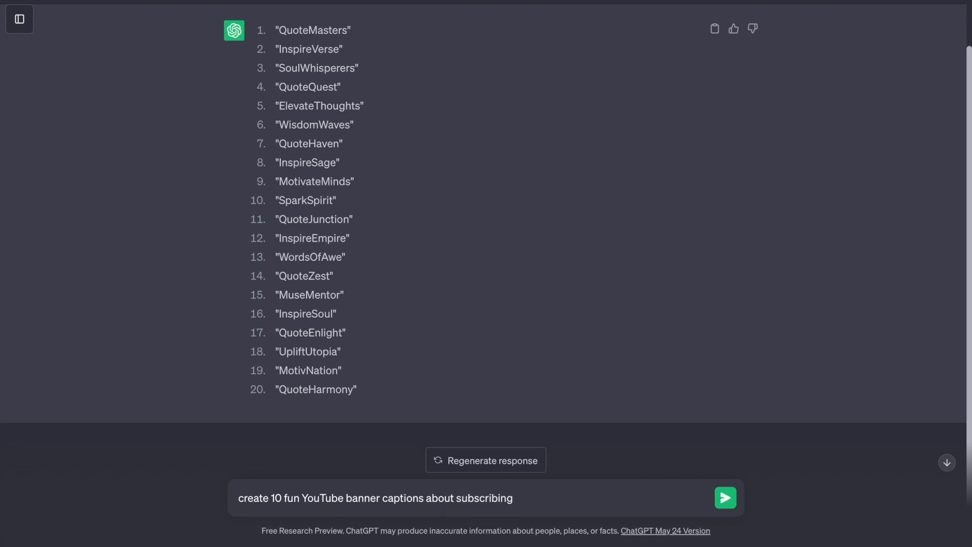
pyautogui.write('for a ch')
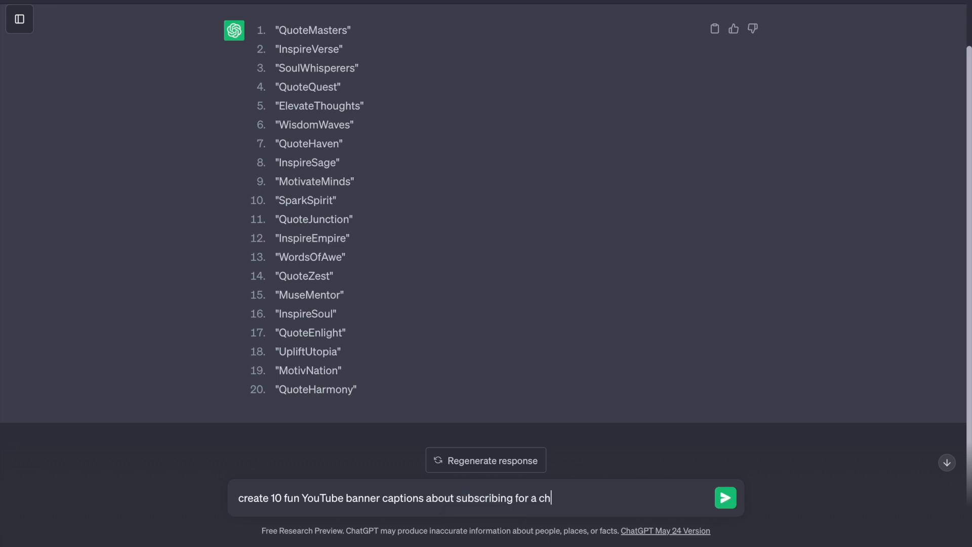
pyautogui.write('annel that')
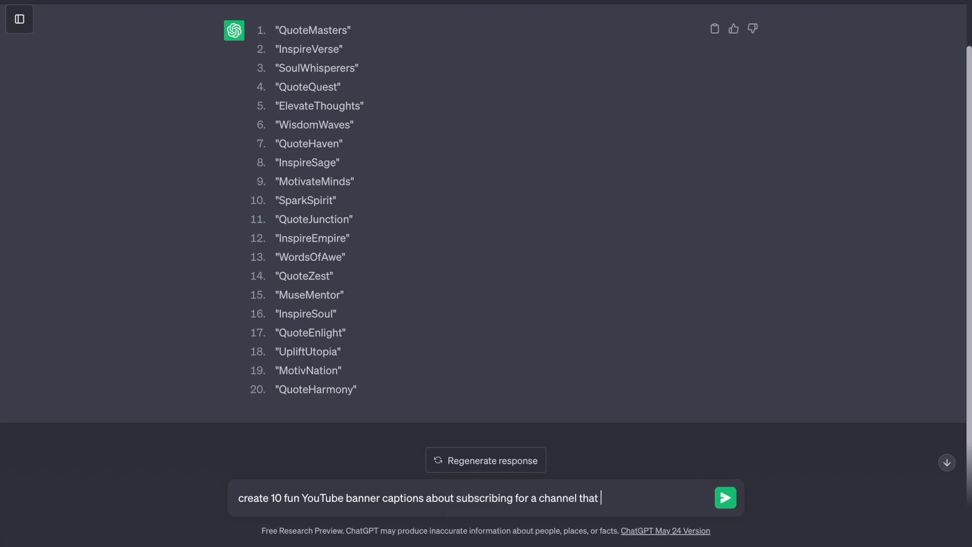
pyautogui.write('is about in')
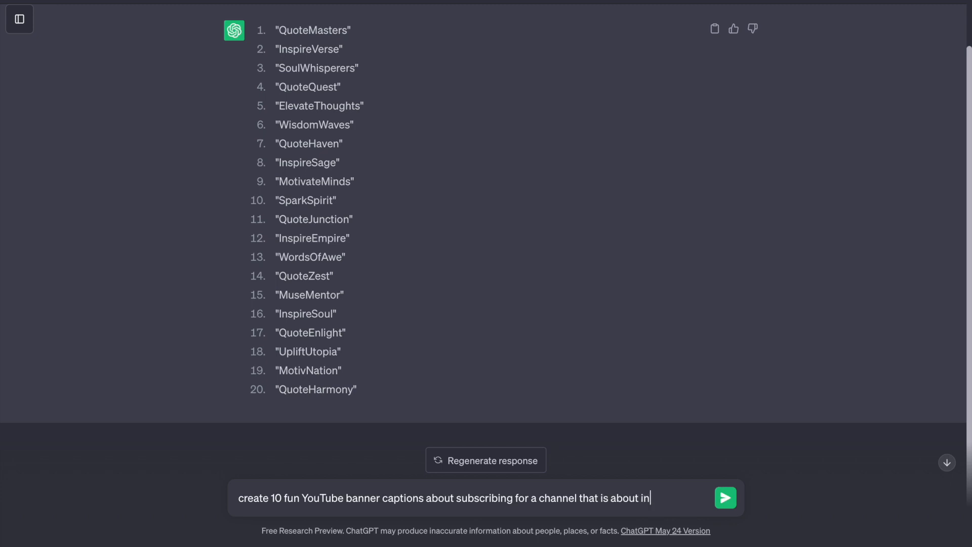
pyautogui.write('spirational')
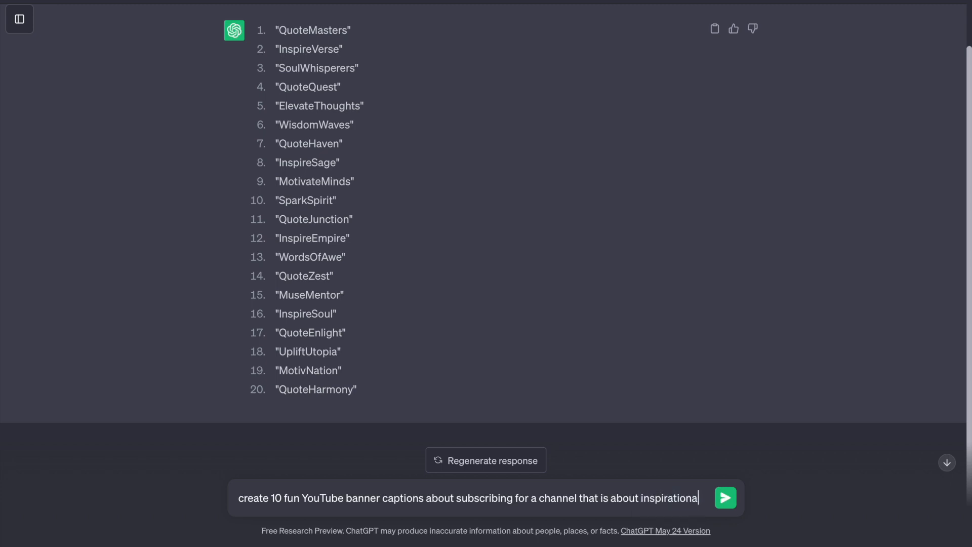
pyautogui.write('videos.')
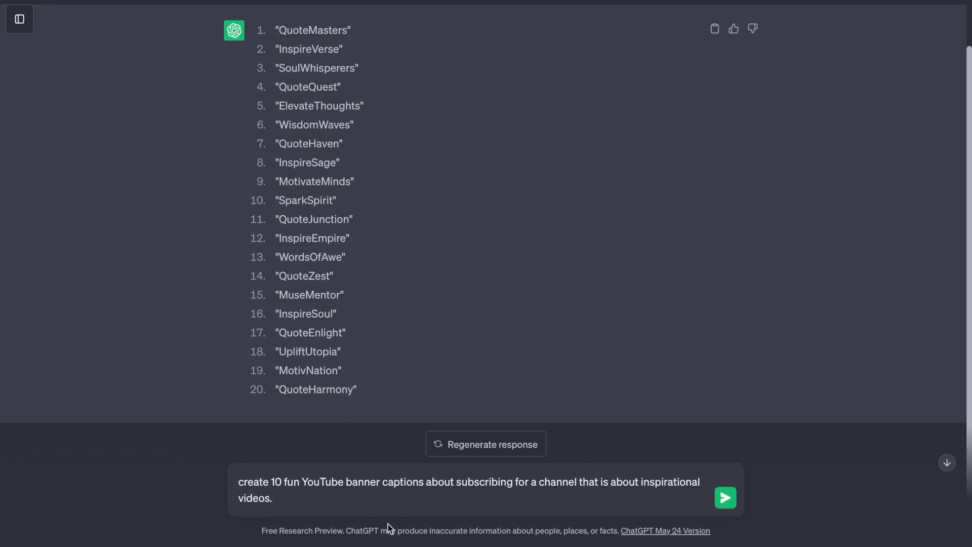
pyautogui.click(724, 497)
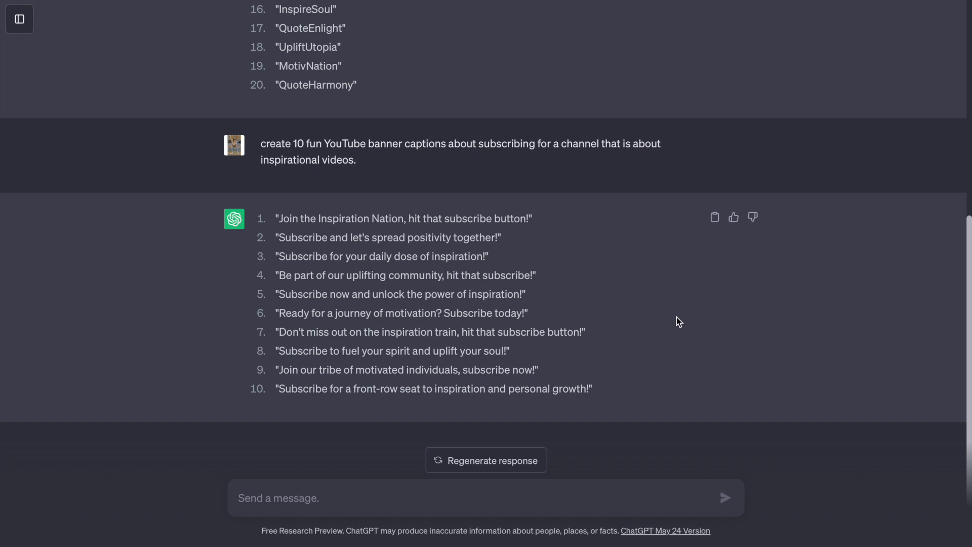
pyautogui.moveTo(606, 285)
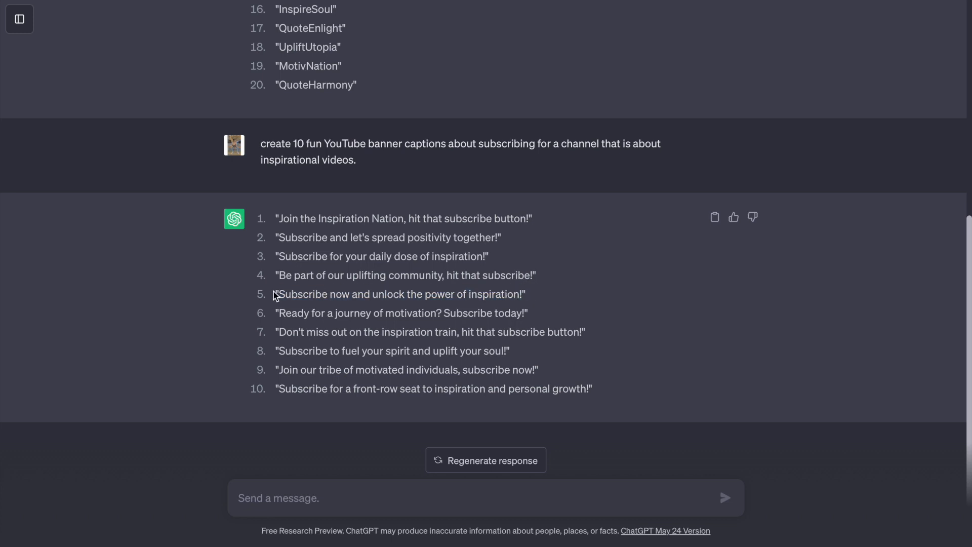
pyautogui.doubleClick(399, 294)
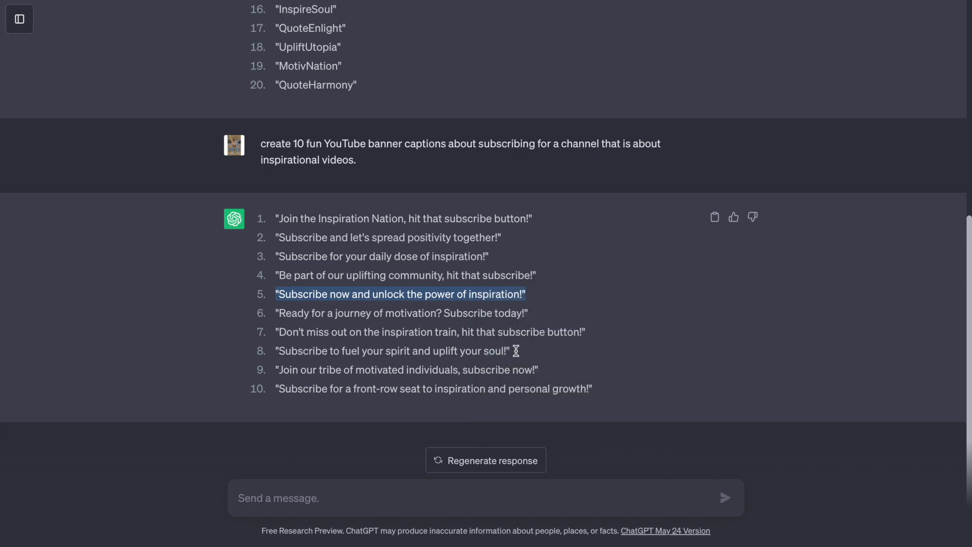
pyautogui.moveTo(736, 36)
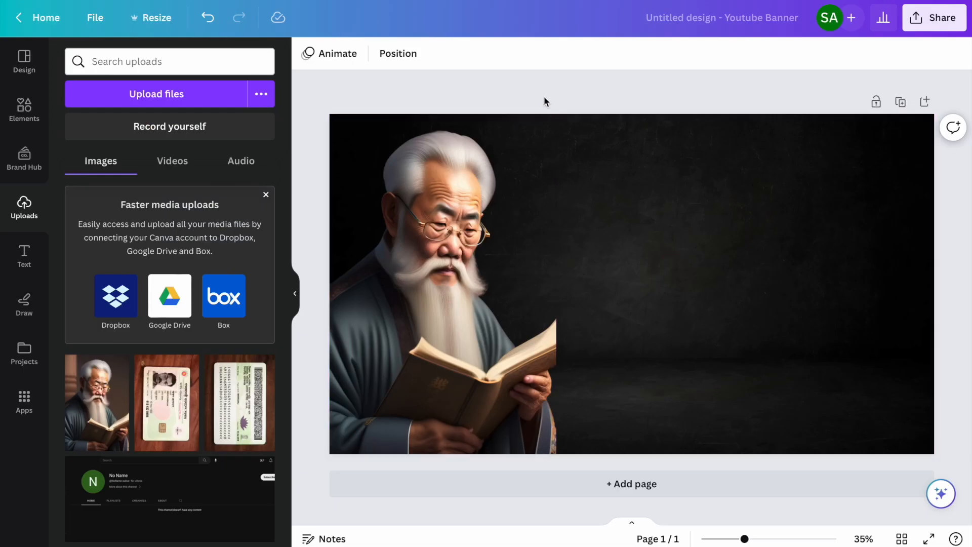
# - Add the caption 'Subscribe now and unlock the power of inspiration!' and download as PNG
pyautogui.click(24, 255)
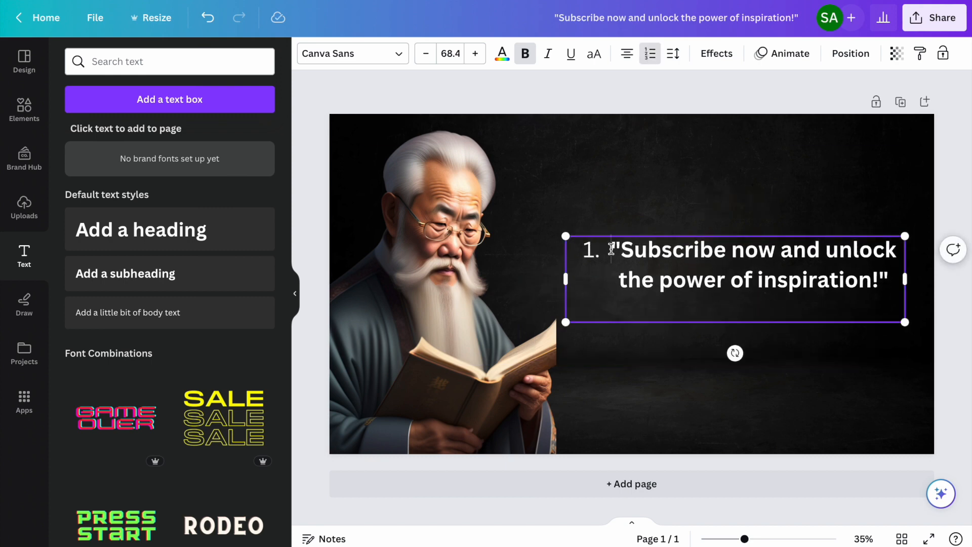
pyautogui.click(446, 372)
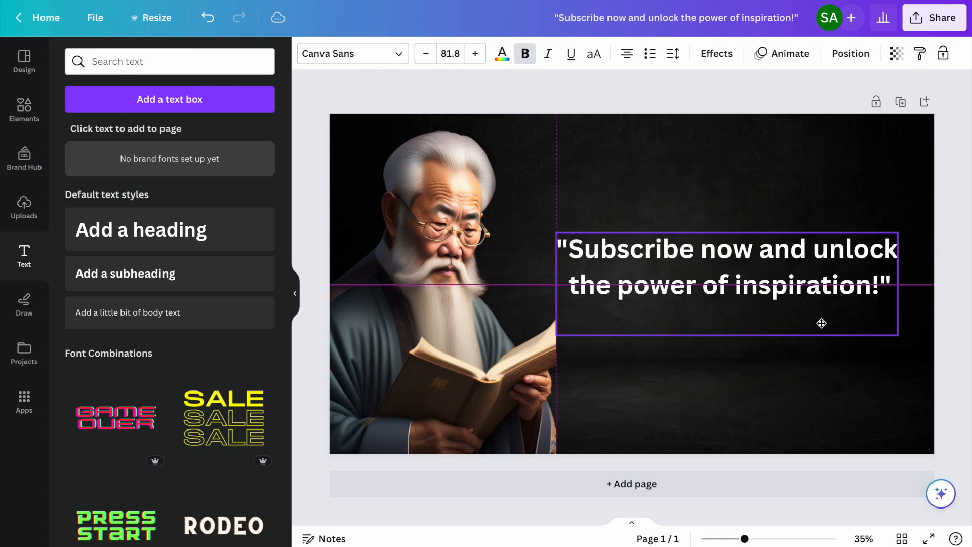
pyautogui.click(933, 17)
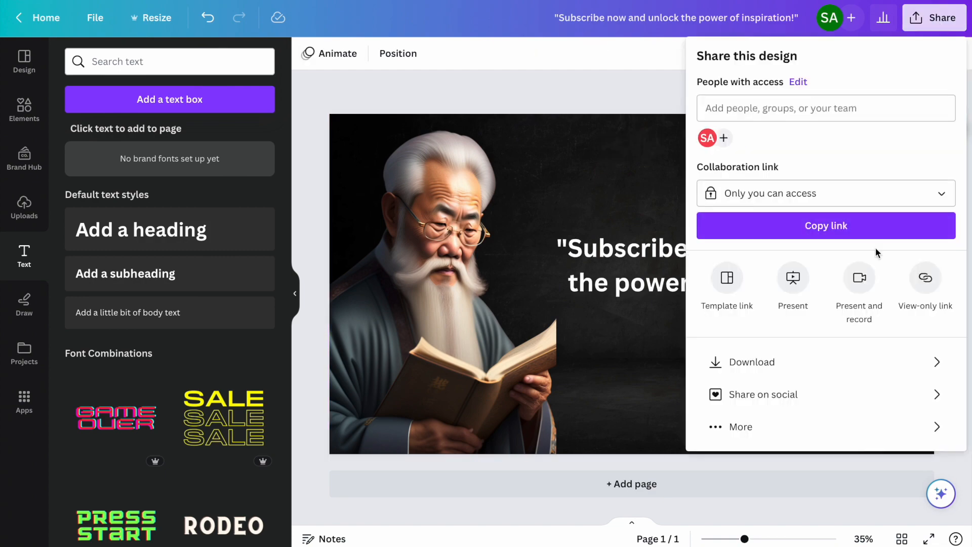
pyautogui.click(752, 361)
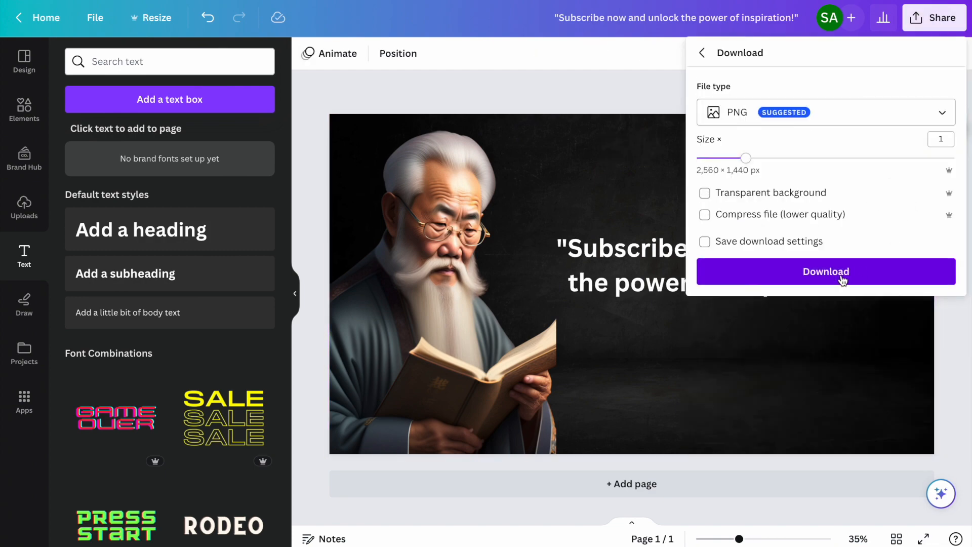
pyautogui.click(825, 271)
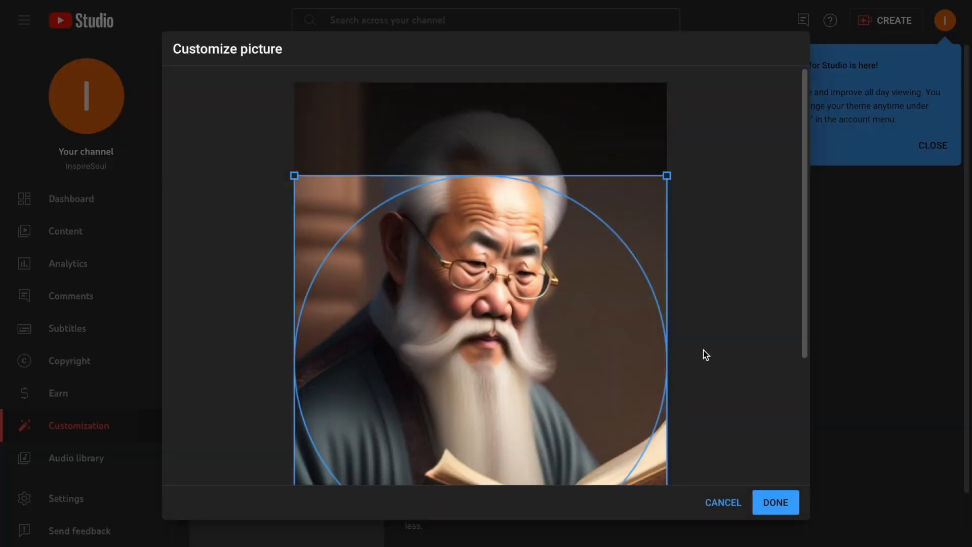
# - Confirm the cropped old man portrait as the channel picture
pyautogui.click(775, 502)
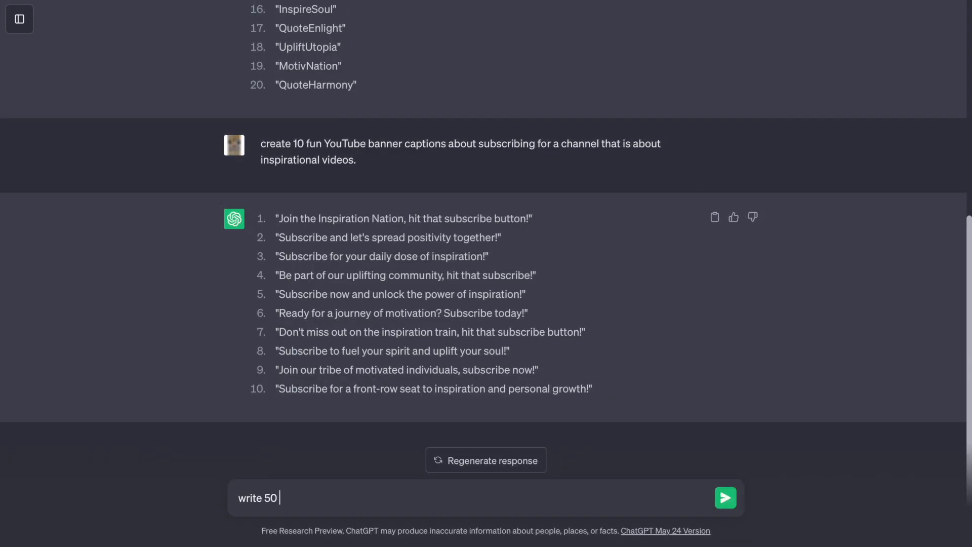
# - Ask ChatGPT for famous Chinese proverbs and quotes in English without authors
pyautogui.write('famous Chinese p')
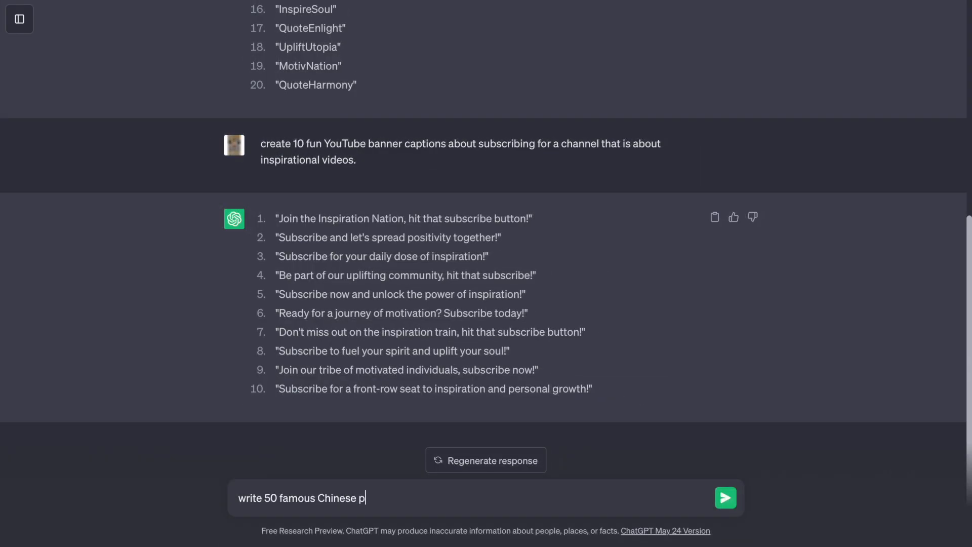
pyautogui.write('roverbs and quotes in')
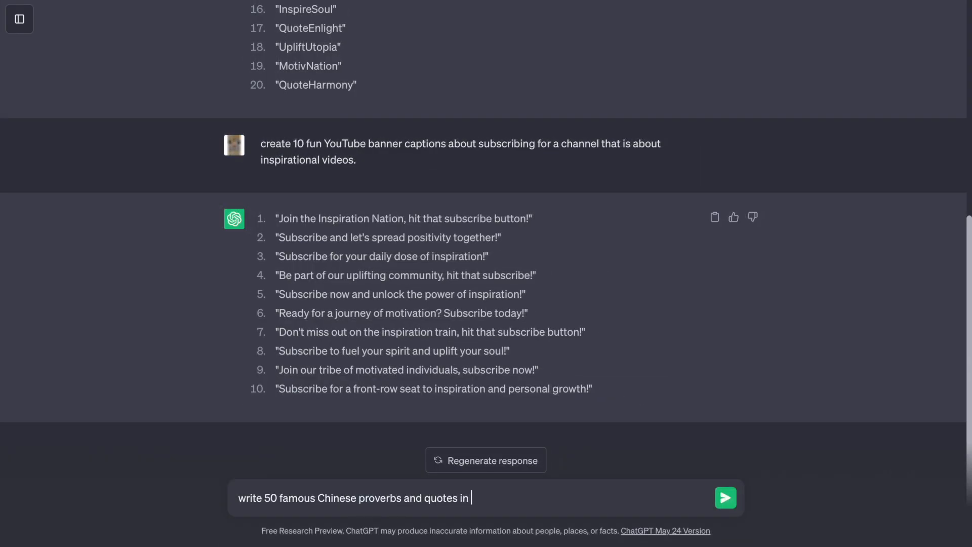
pyautogui.write('only English without aut')
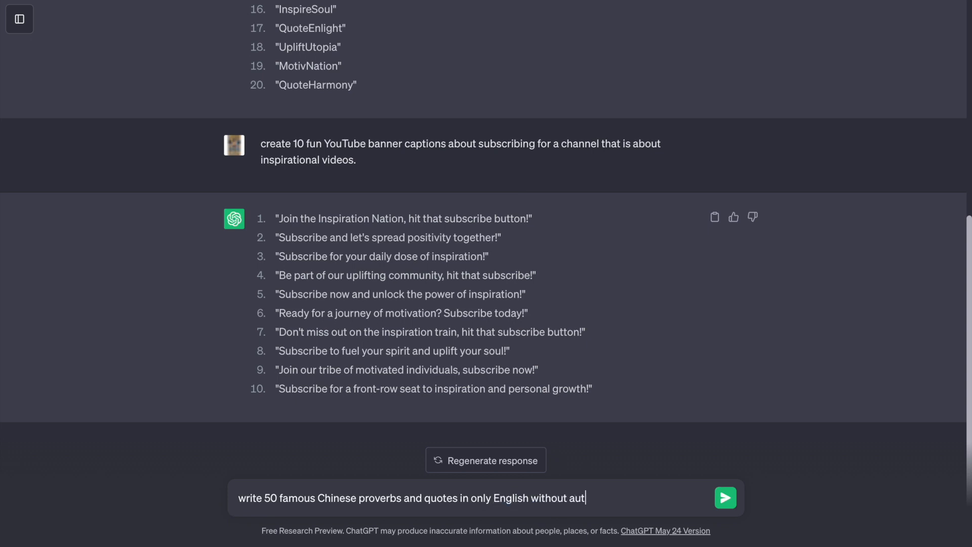
pyautogui.click(724, 497)
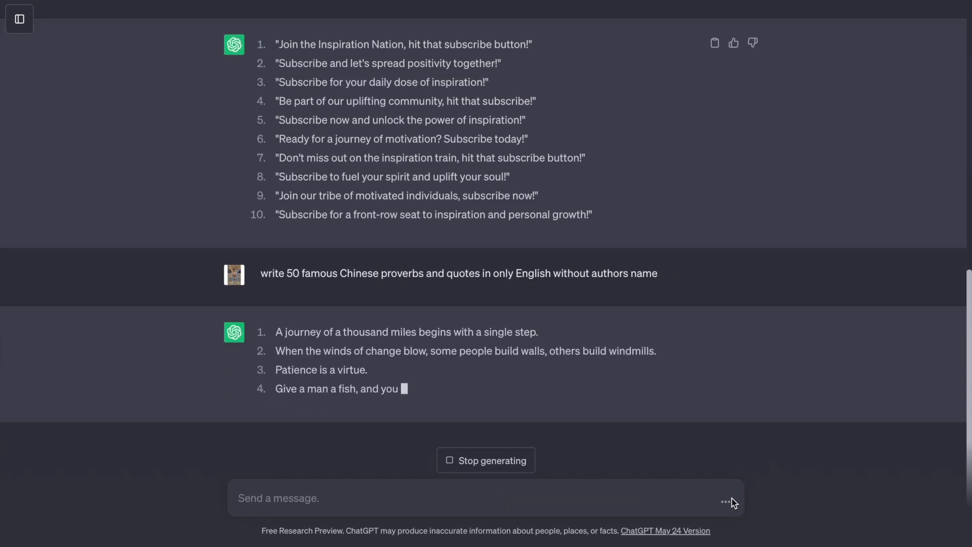
# - Scroll the proverbs list and send a follow-up prompt asking for more
pyautogui.scroll(-3)
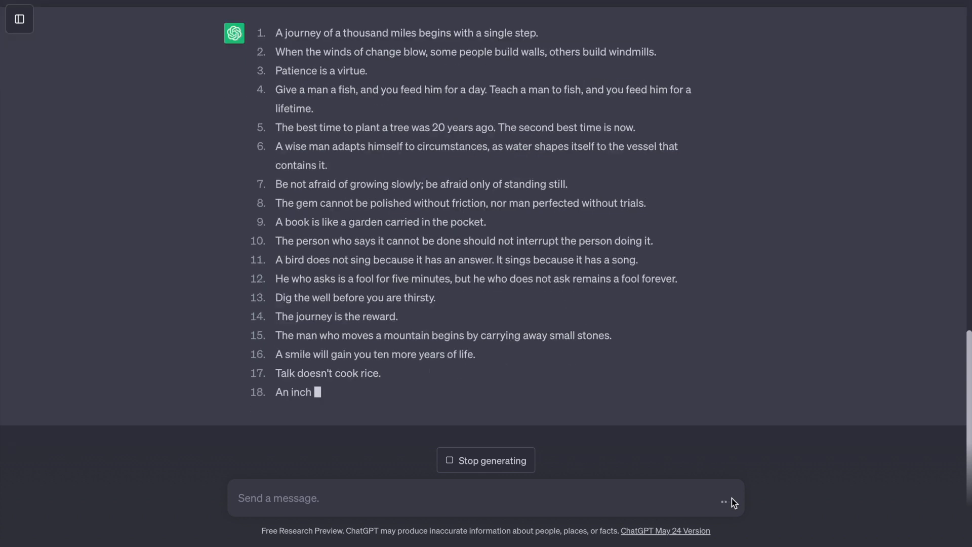
pyautogui.scroll(-3)
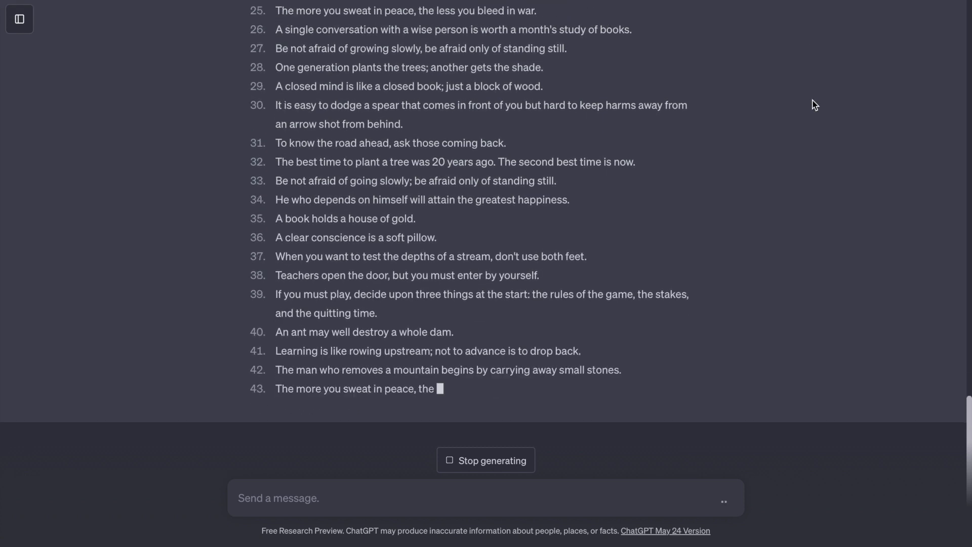
pyautogui.write('create mo')
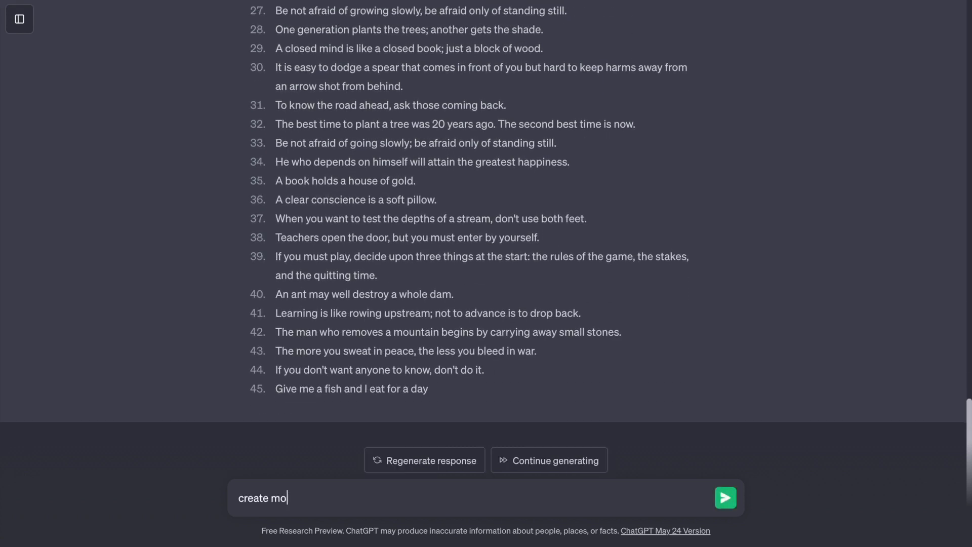
pyautogui.click(725, 497)
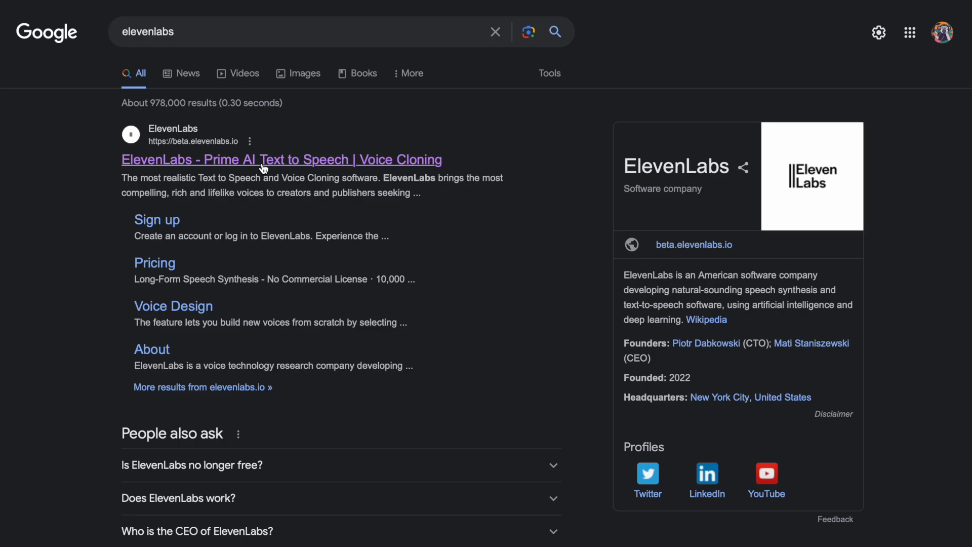
# - Open ElevenLabs and enter 'A journey of a thousand miles begins with a single step.'
pyautogui.click(282, 160)
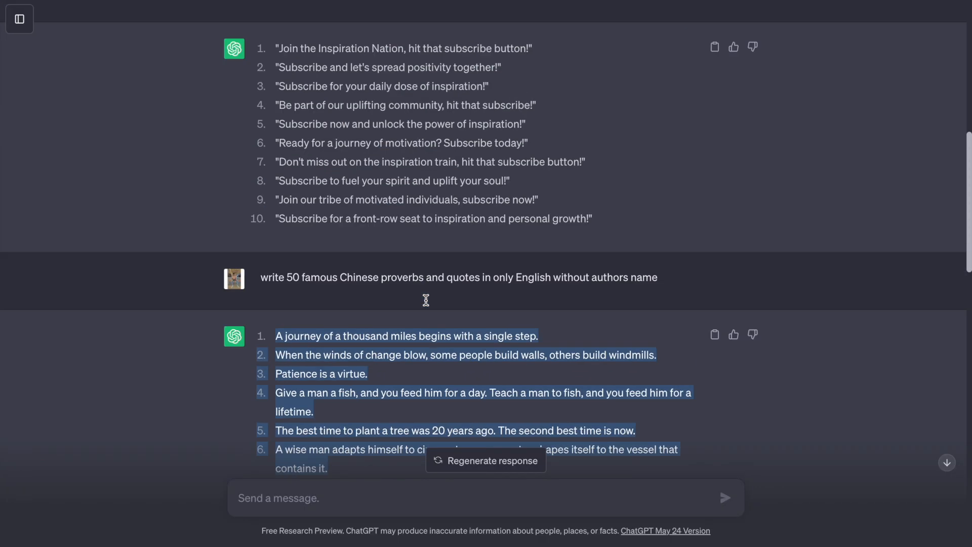
pyautogui.scroll(-3)
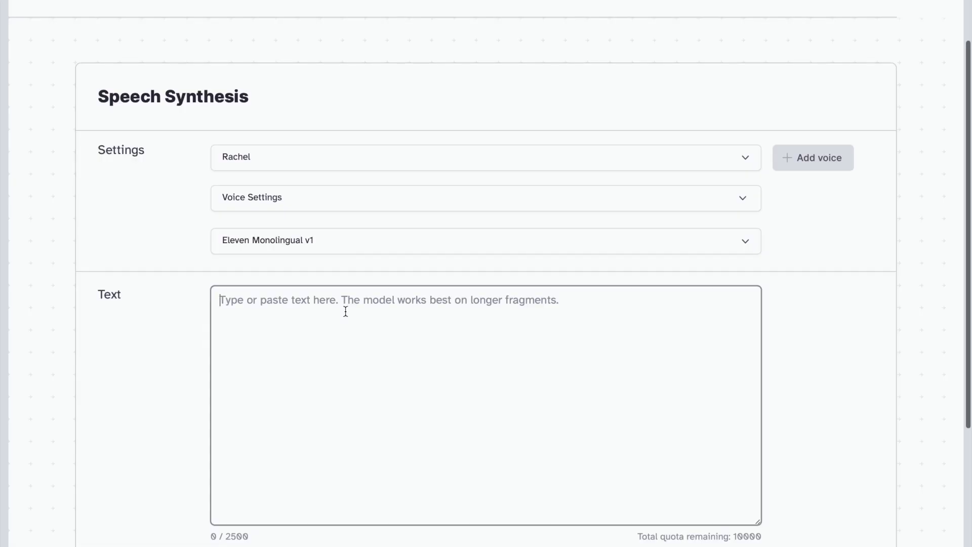
pyautogui.write('A journey of a thousand miles begins with a single step.')
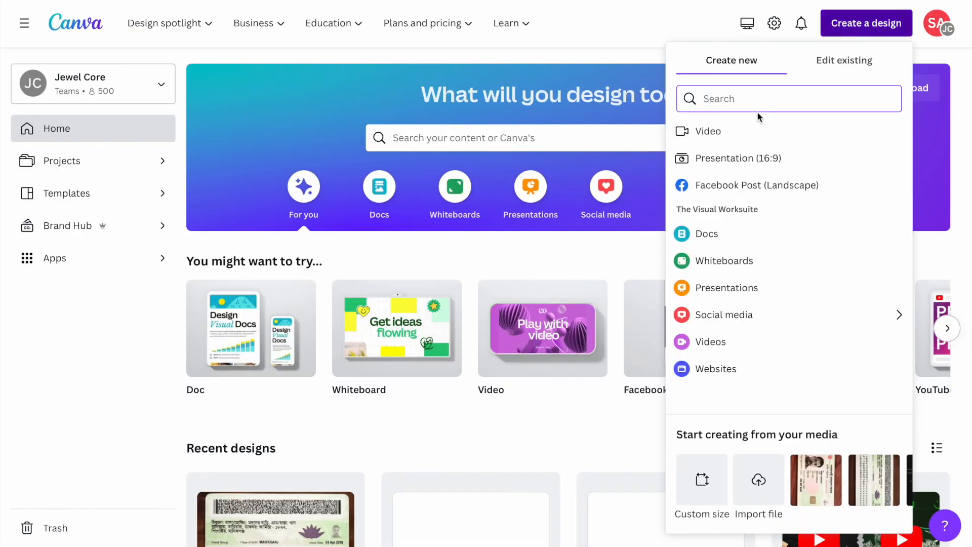
# - Start a Canva video design featuring the uploaded old man portrait on a dark background
pyautogui.click(707, 130)
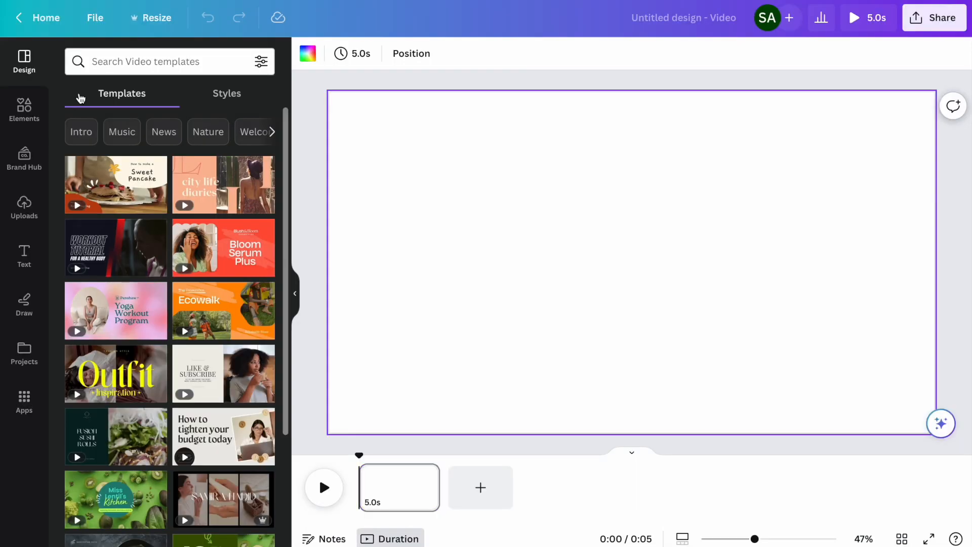
pyautogui.click(24, 110)
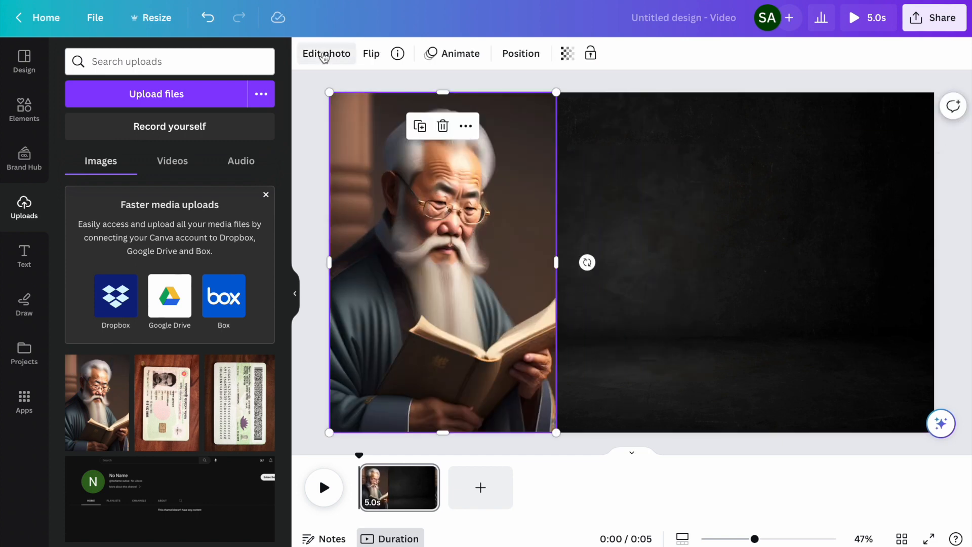
pyautogui.click(326, 54)
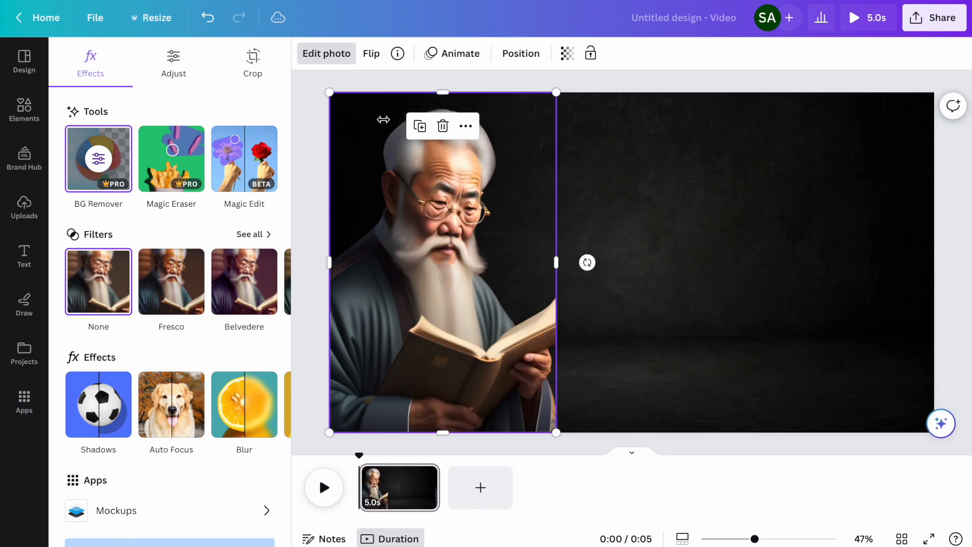
pyautogui.click(25, 207)
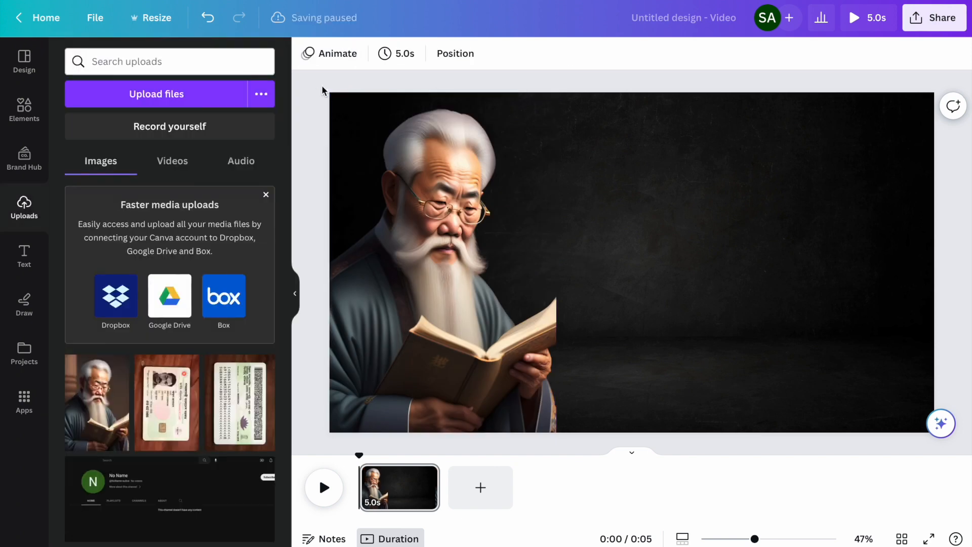
# - Add synthesized_audio.mp3 to the old-man video and download it as an MP4
pyautogui.click(240, 163)
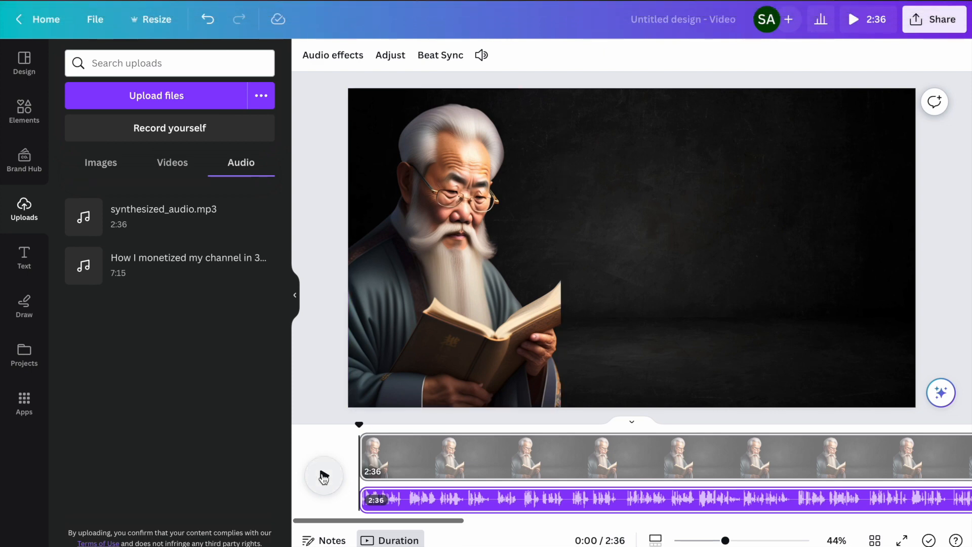
pyautogui.click(933, 19)
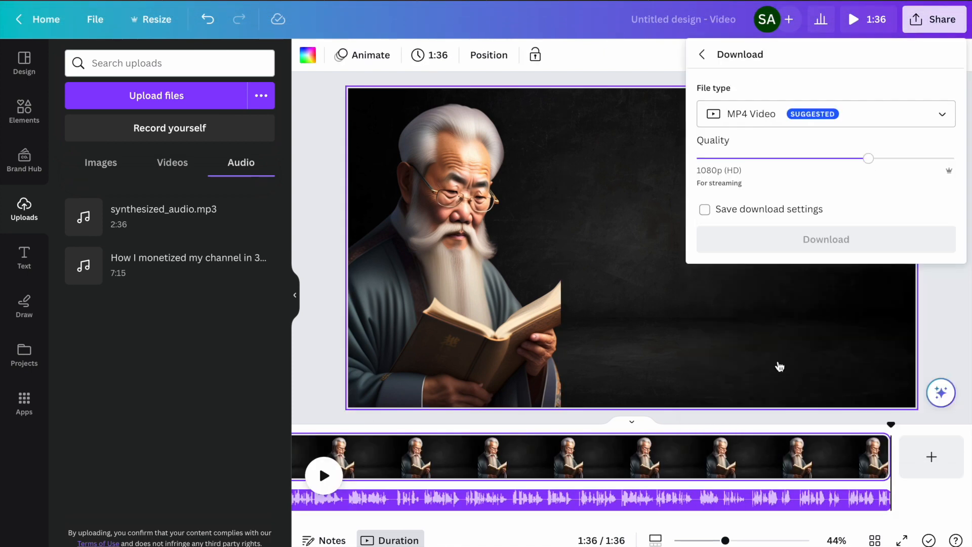
pyautogui.click(825, 240)
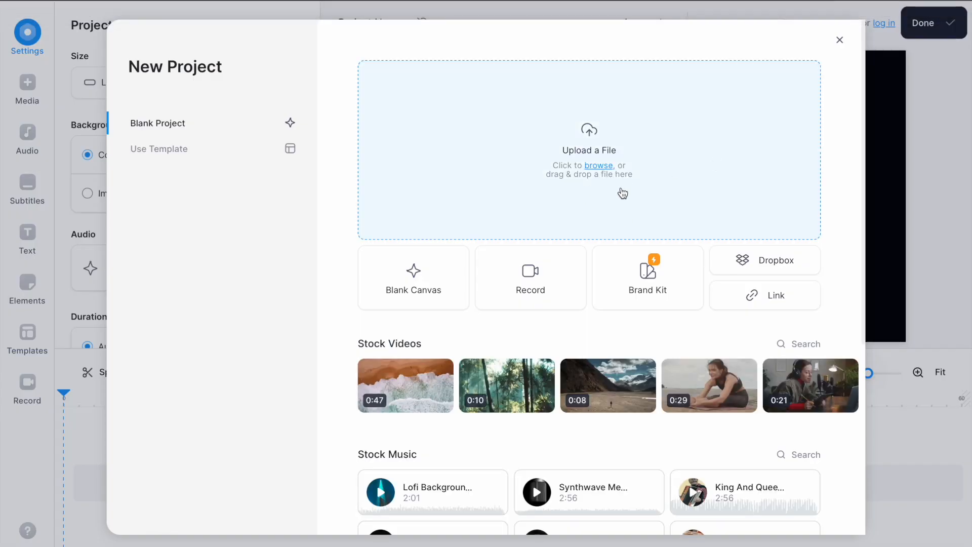
# - Upload the downloaded Canva video to VEED.IO and auto-generate English subtitles
pyautogui.click(597, 165)
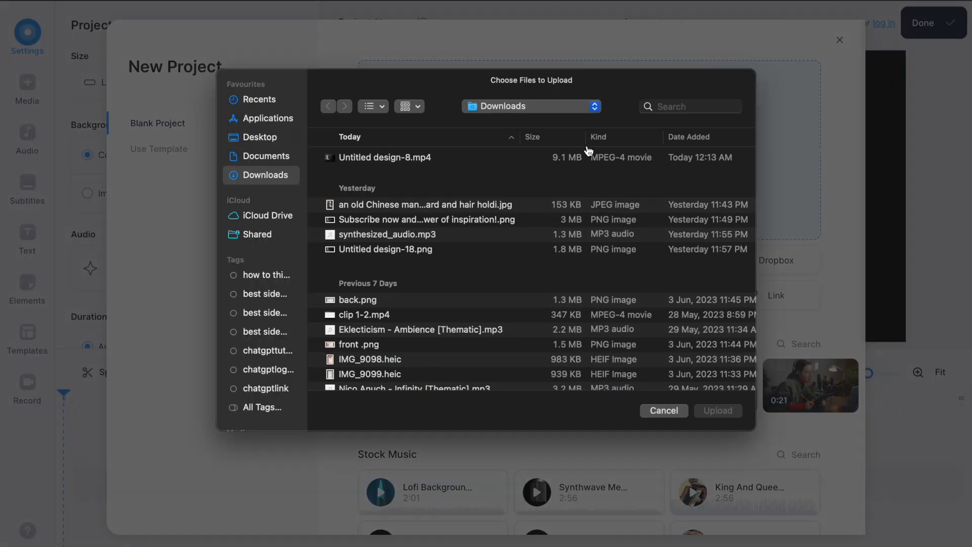
pyautogui.click(717, 410)
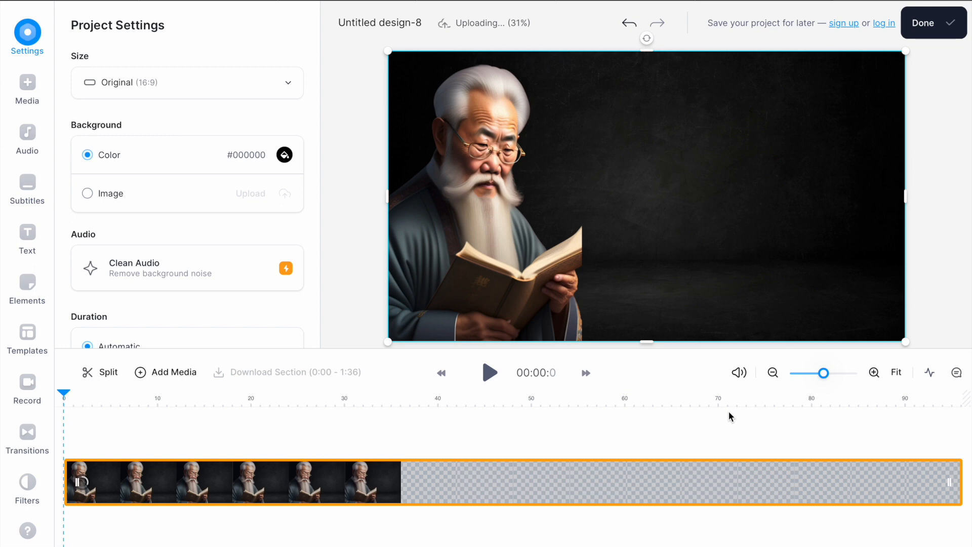
pyautogui.click(27, 186)
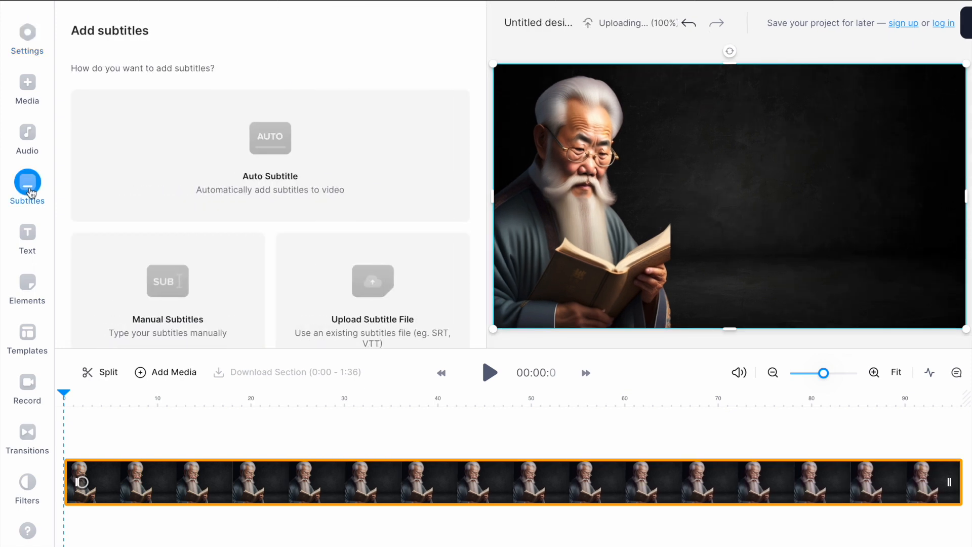
pyautogui.click(167, 279)
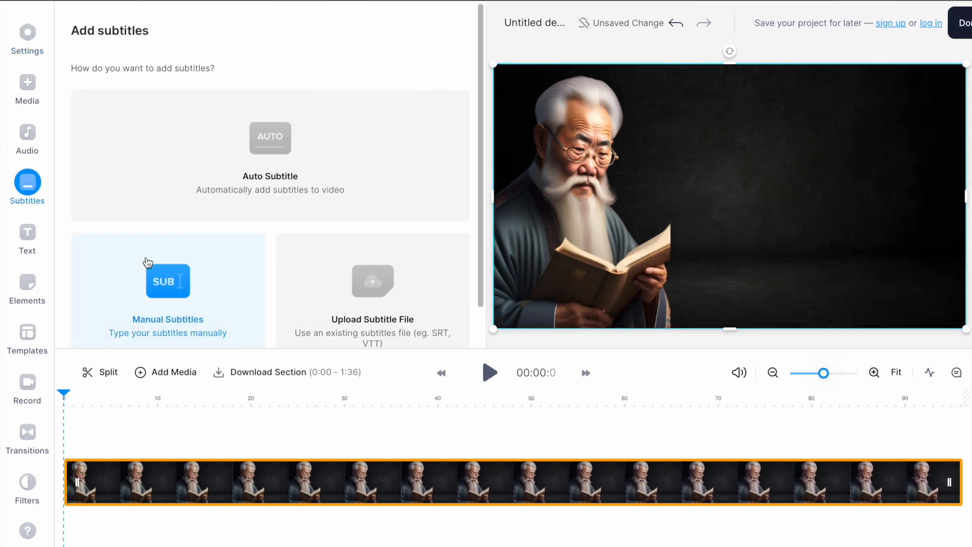
pyautogui.click(269, 138)
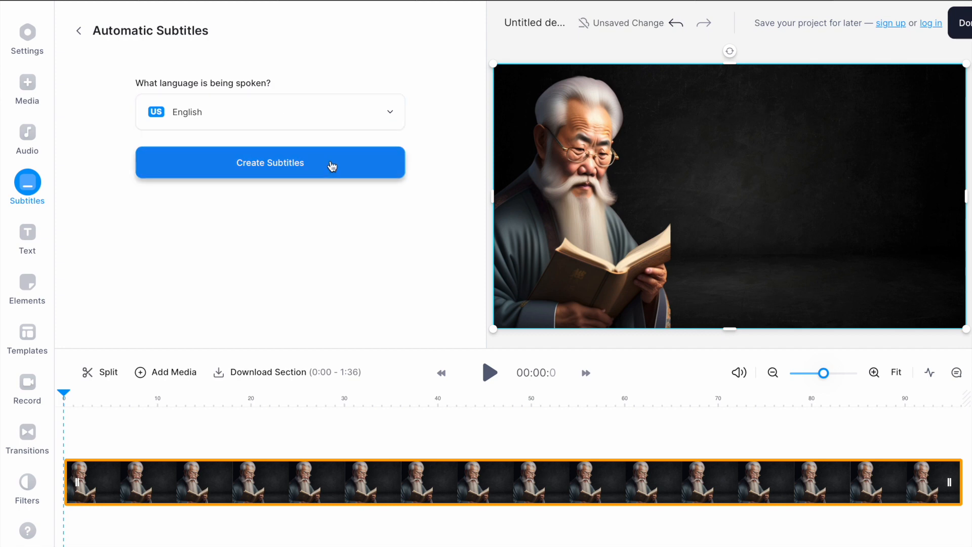
pyautogui.click(270, 163)
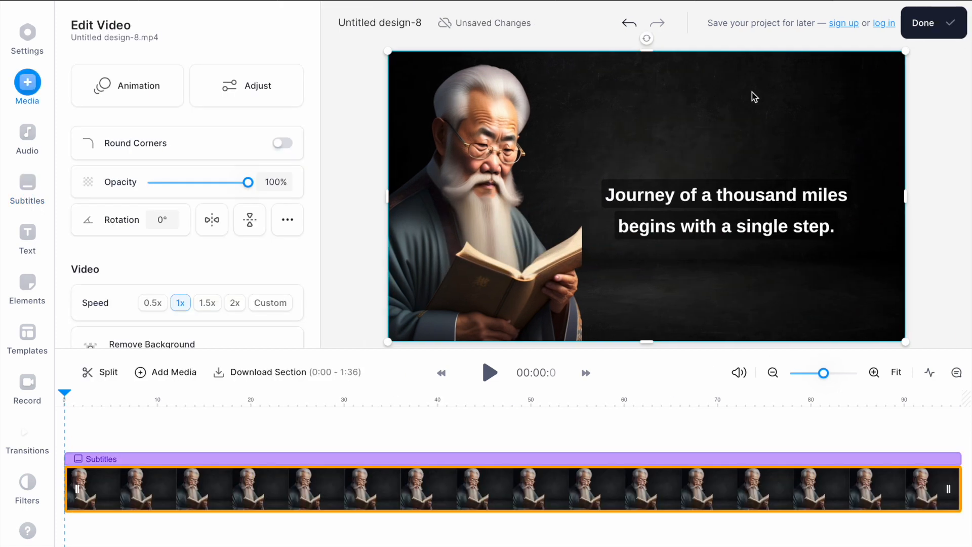
# - Preview the subtitles, export the video, and allow its MP4 download in Safari
pyautogui.click(489, 372)
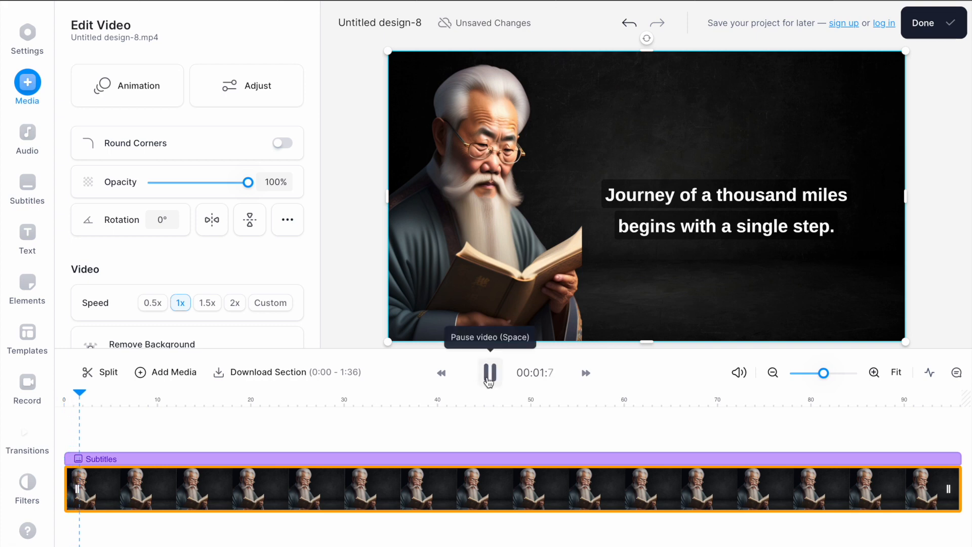
pyautogui.click(490, 373)
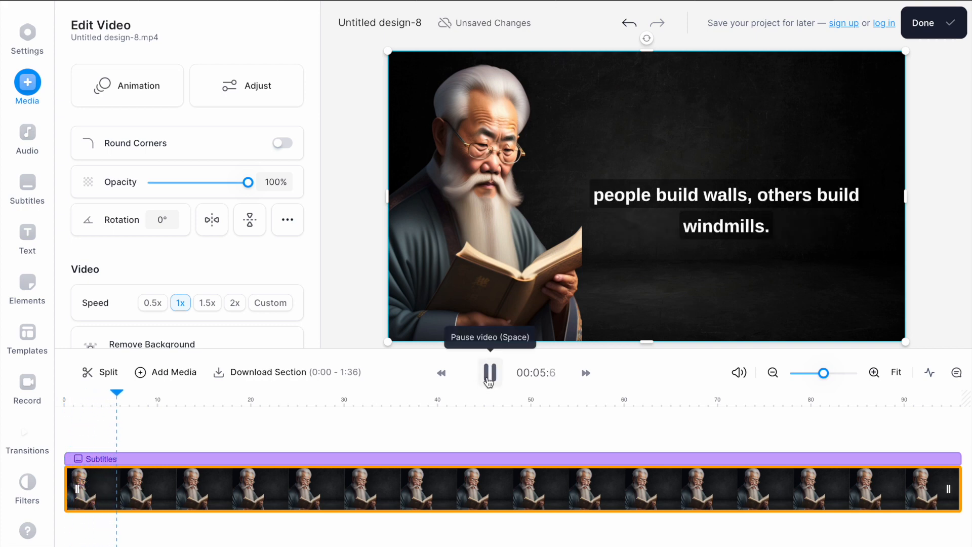
pyautogui.click(925, 23)
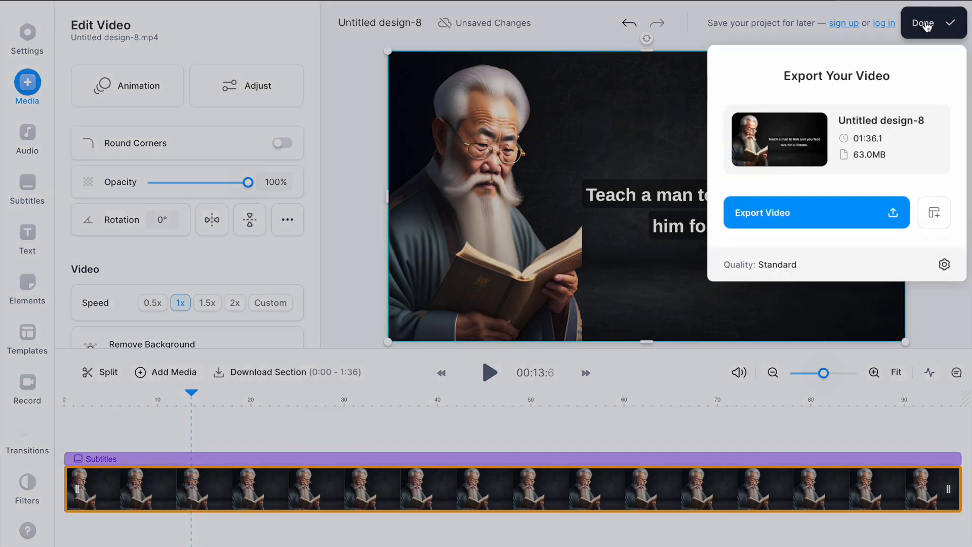
pyautogui.moveTo(874, 223)
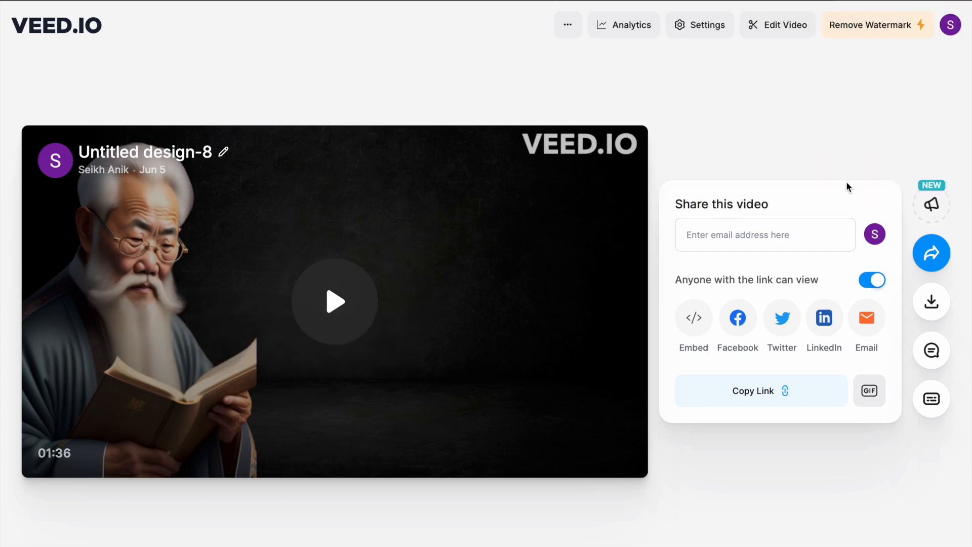
pyautogui.click(931, 302)
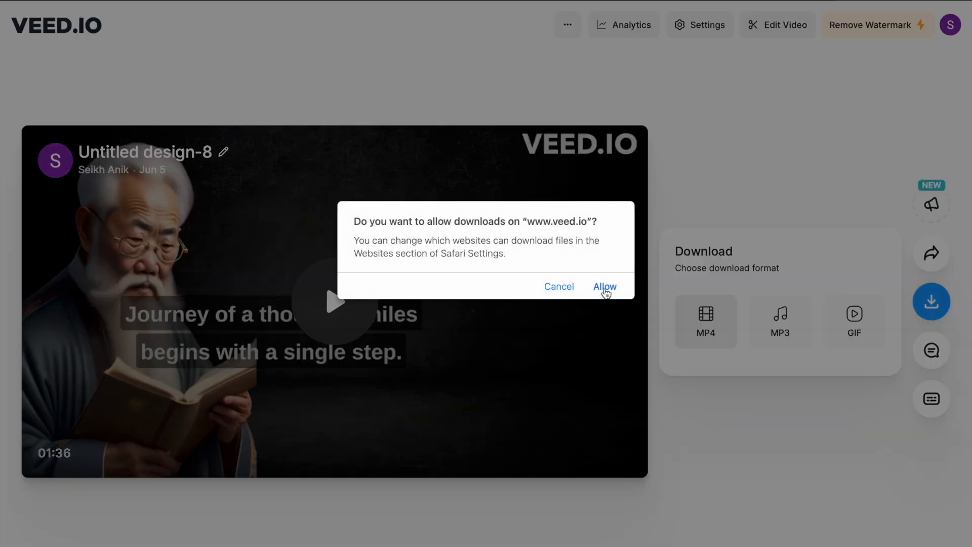
pyautogui.click(604, 285)
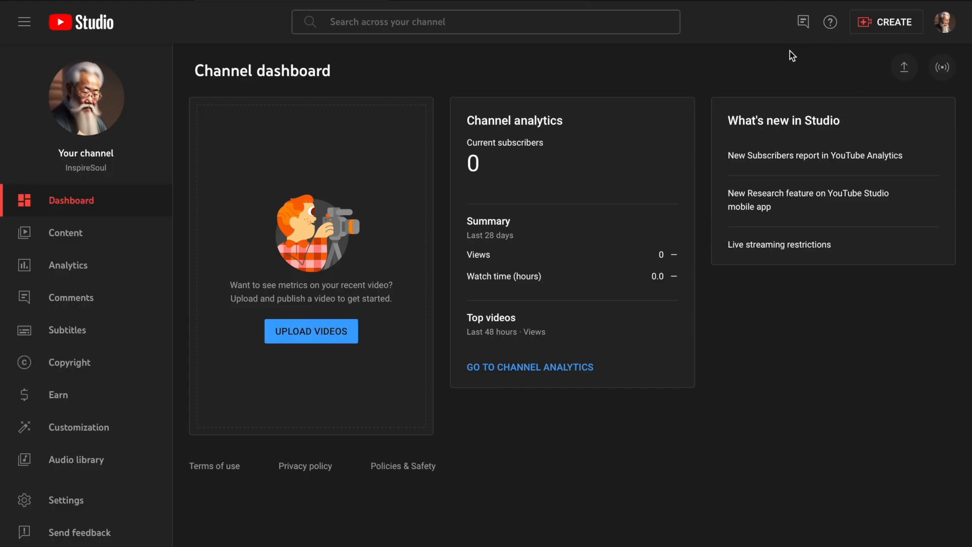
# - Upload Untitled design-8-2.mp4 from Downloads as a new YouTube Studio video
pyautogui.click(310, 330)
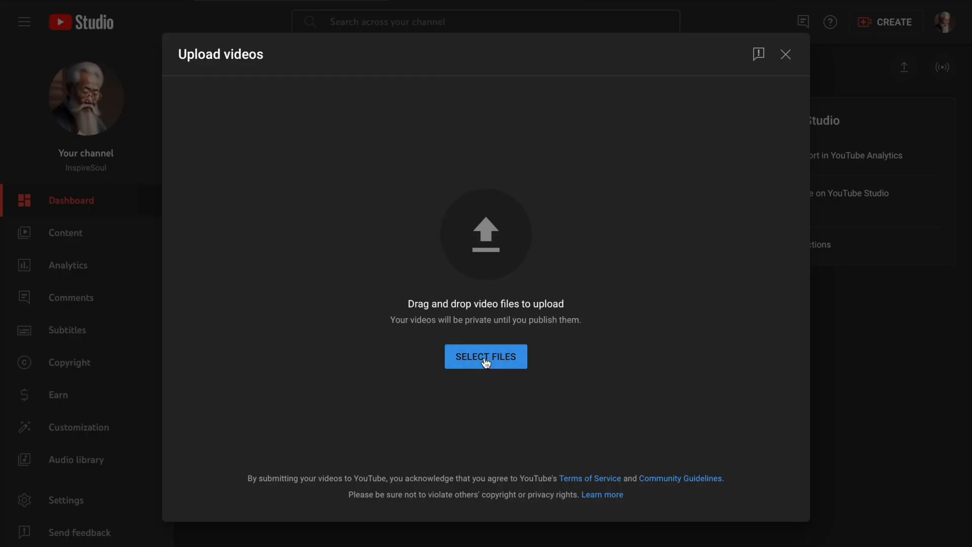
pyautogui.click(485, 356)
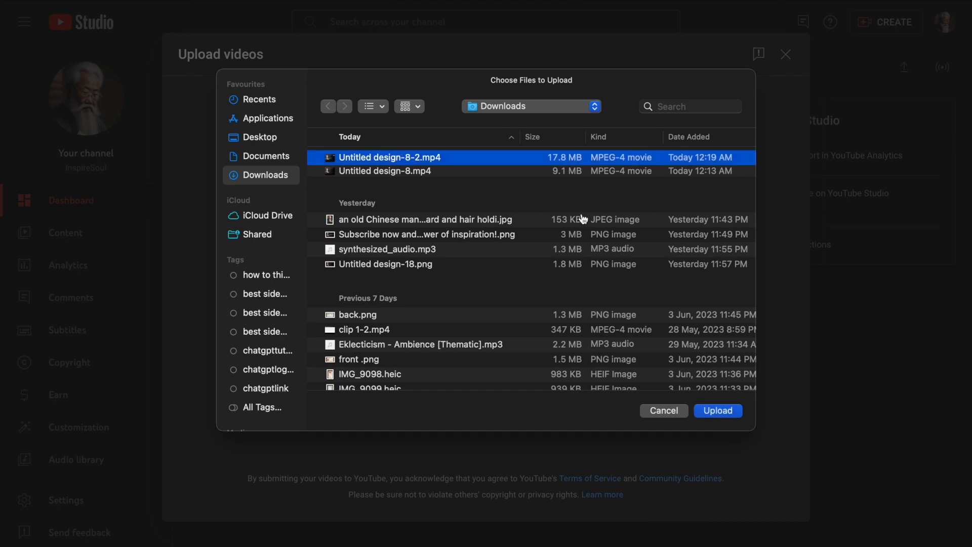
pyautogui.click(663, 410)
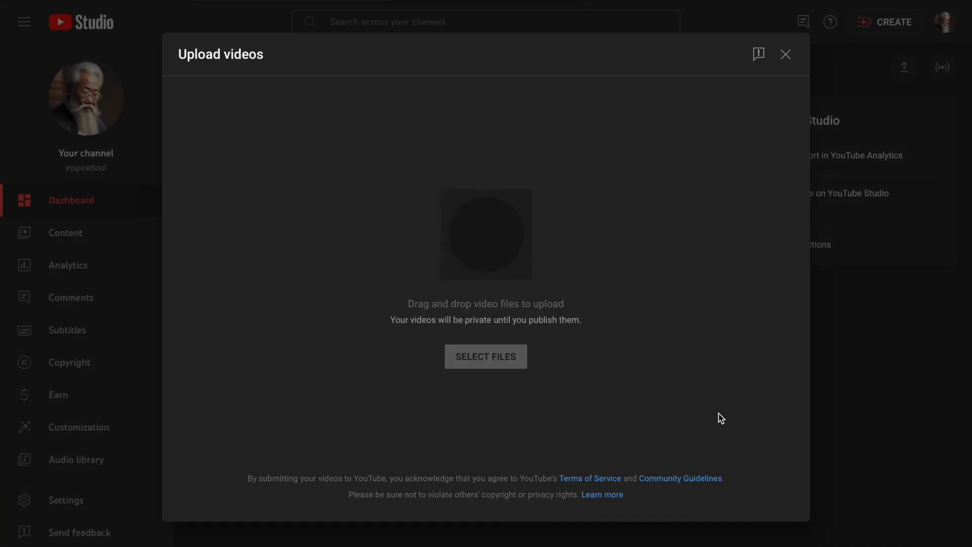
pyautogui.click(485, 355)
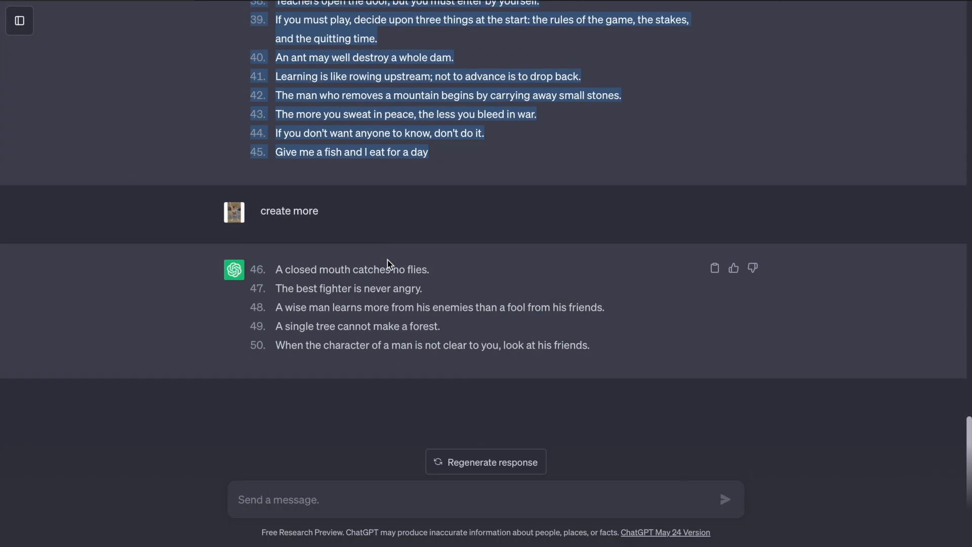
# - Ask ChatGPT for 10 titles for a YouTube video about Chinese quotes
pyautogui.write('create 10 titl')
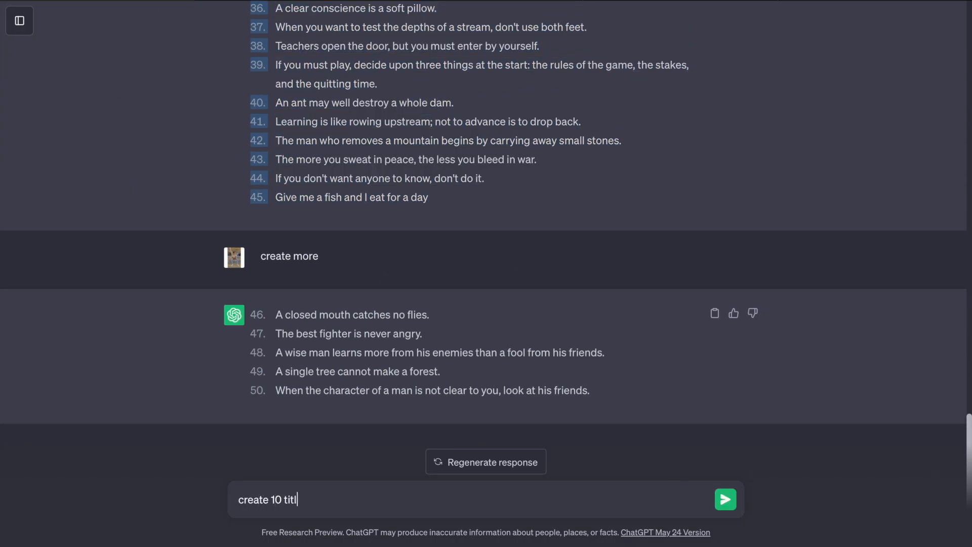
pyautogui.write('es for a')
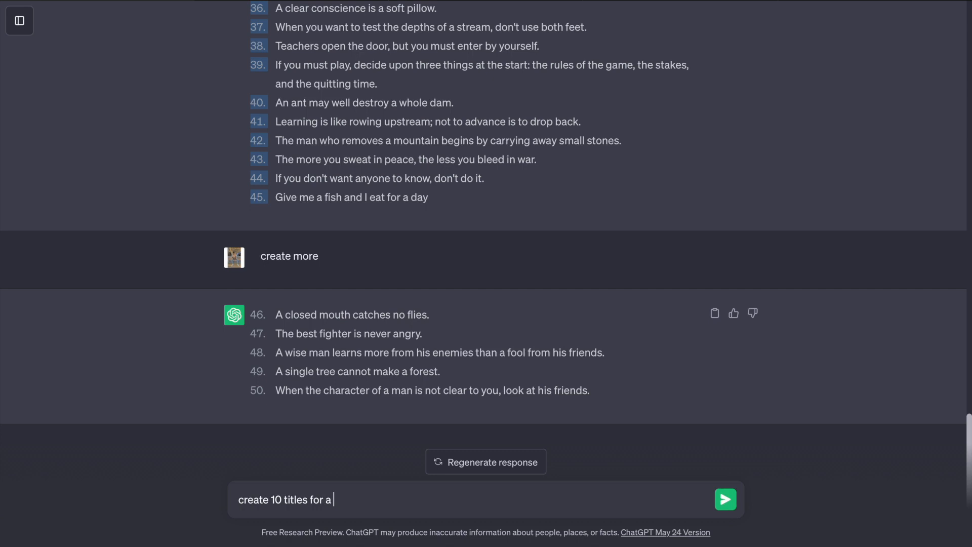
pyautogui.write('YouTube vid')
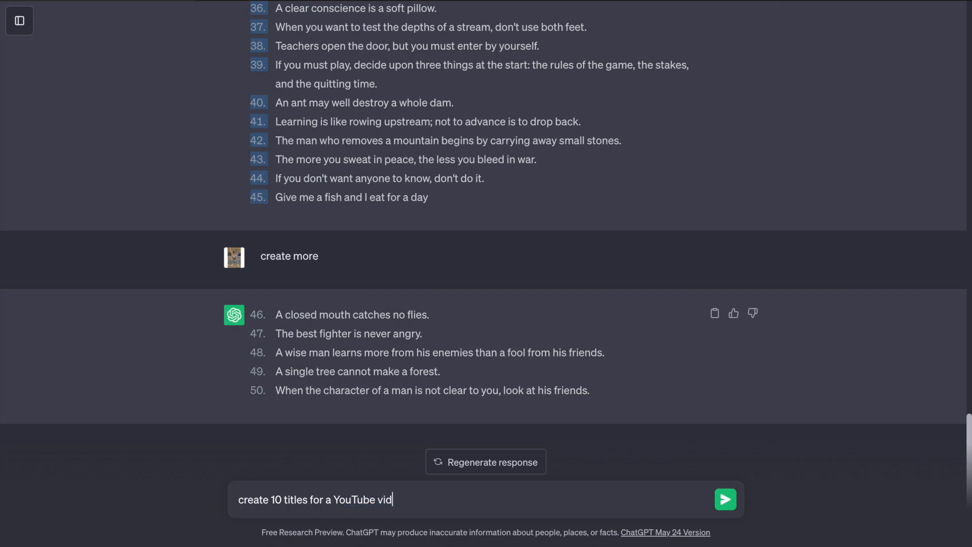
pyautogui.write('eo about inspirational c')
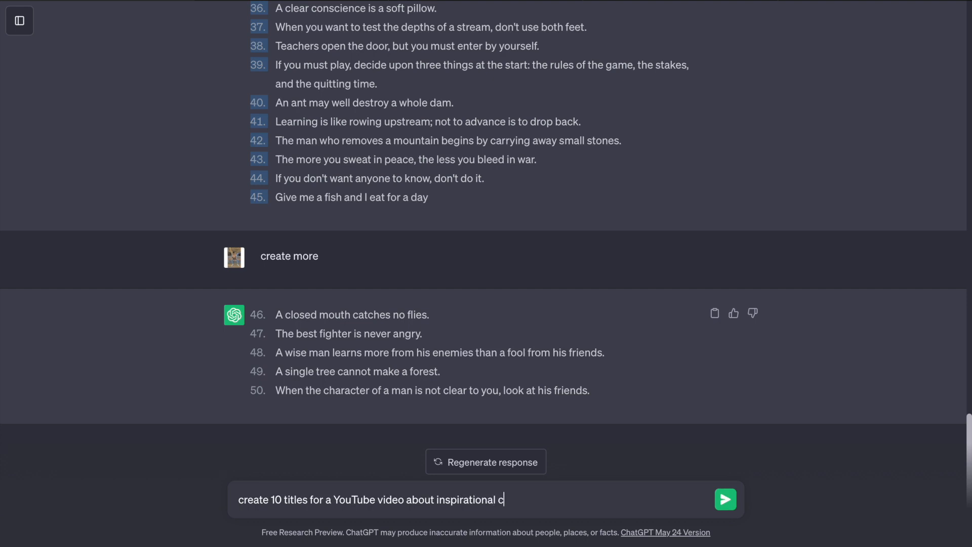
pyautogui.write('Chinese quo')
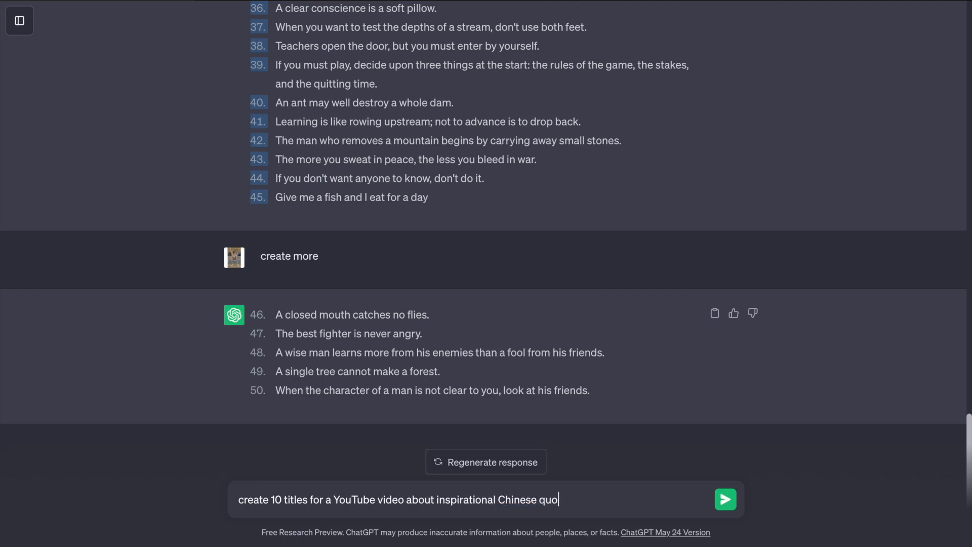
pyautogui.click(724, 499)
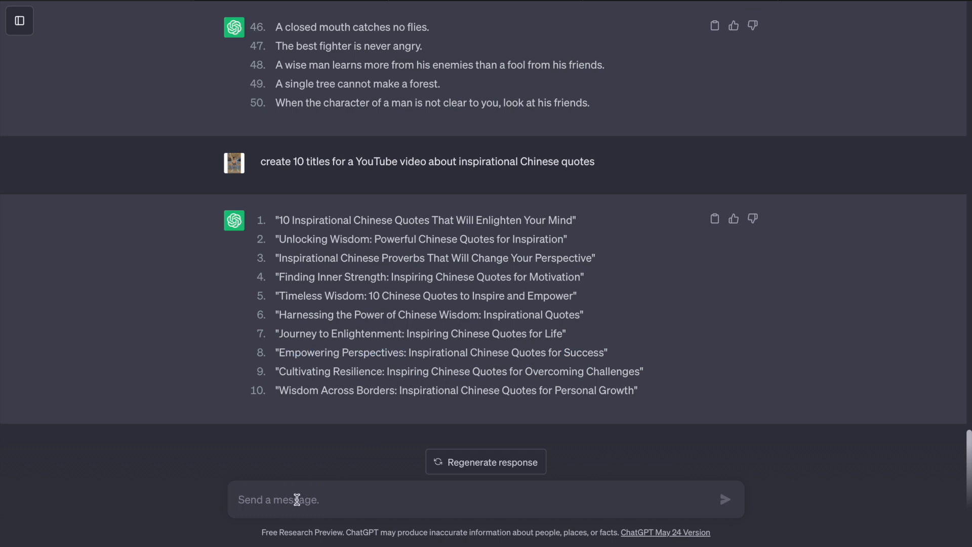
# - Request a short, view-getting description using the title 'inspirational Chinese quotes for success'
pyautogui.write('create a short')
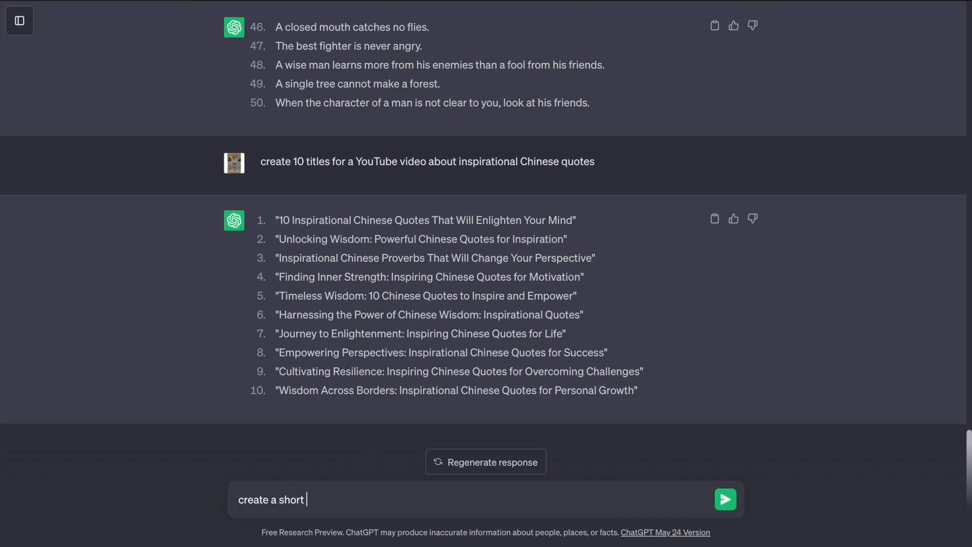
pyautogui.write('YouTube video de')
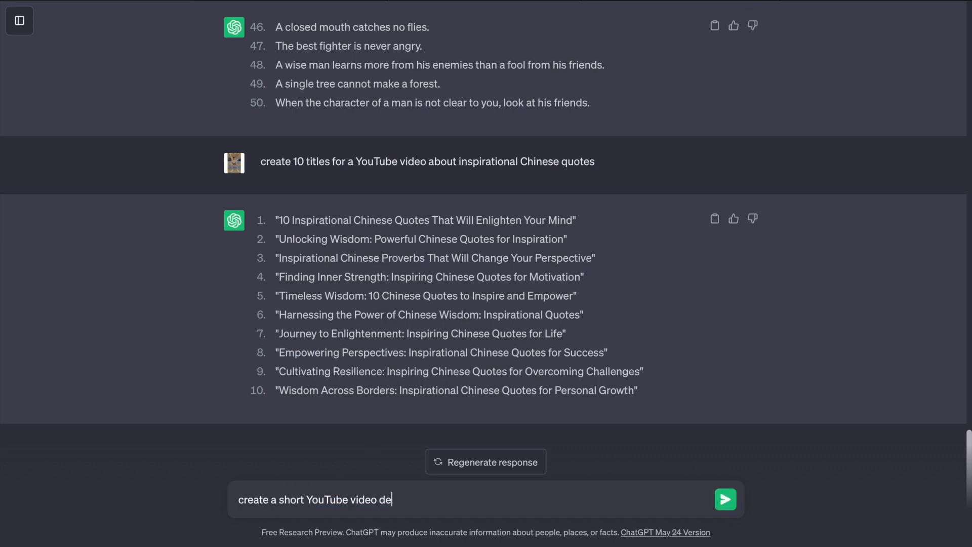
pyautogui.write('scription')
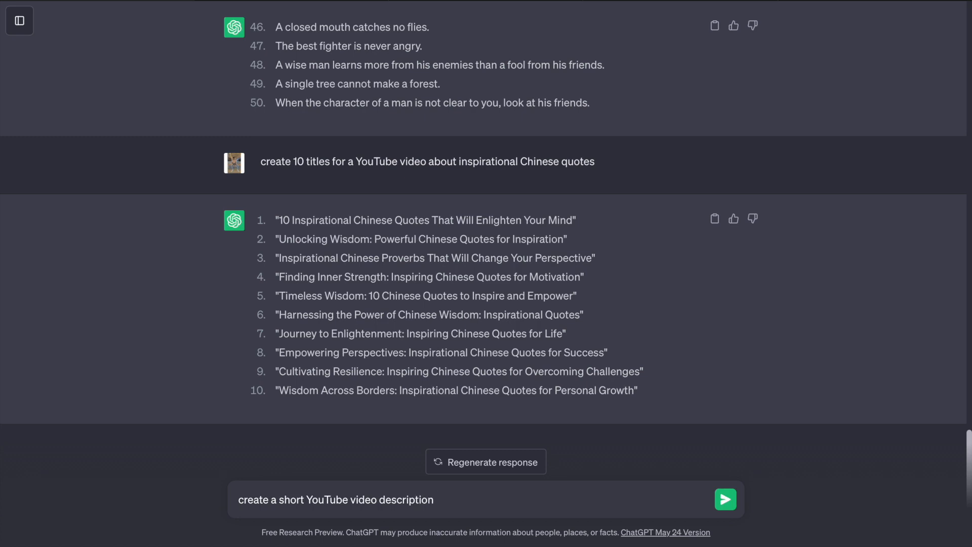
pyautogui.write('to get view')
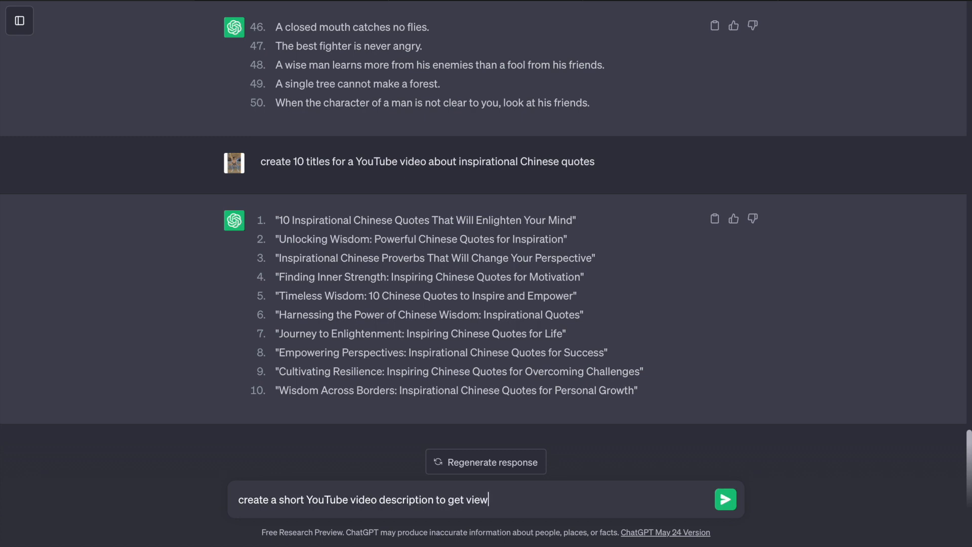
pyautogui.write('s')
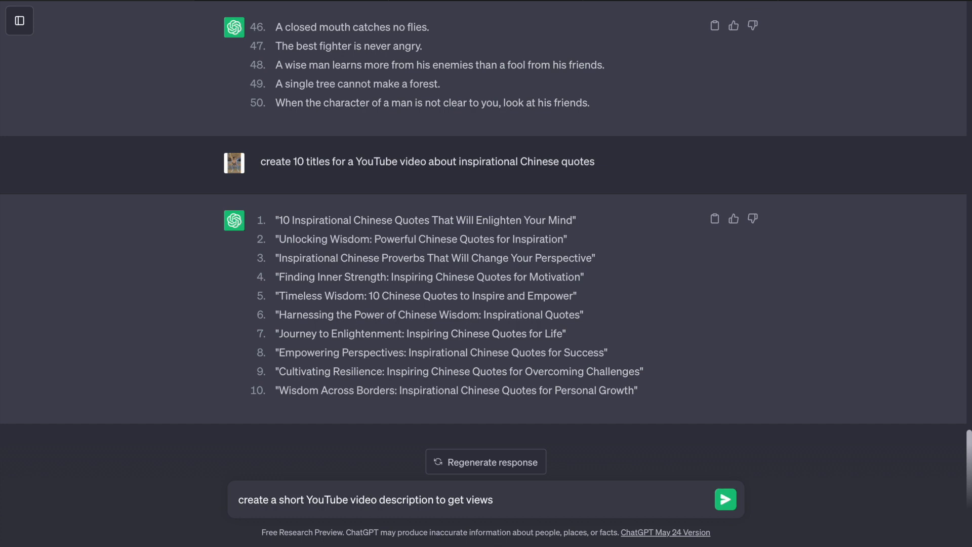
pyautogui.write('with th')
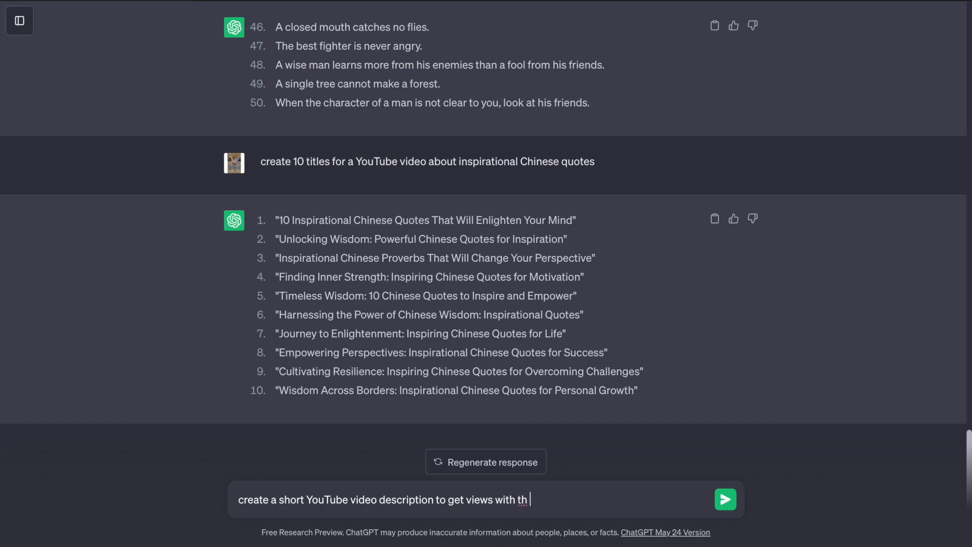
pyautogui.write('e title')
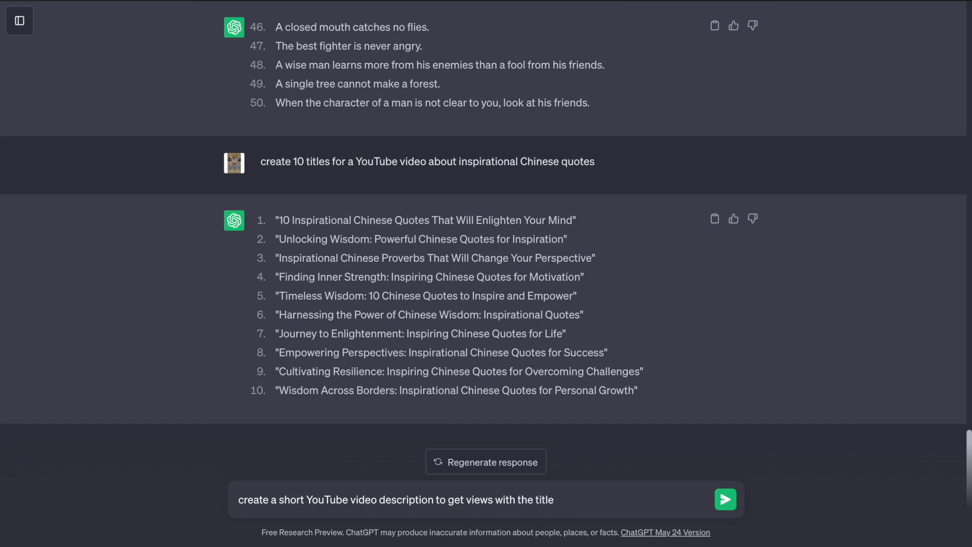
pyautogui.write('"')
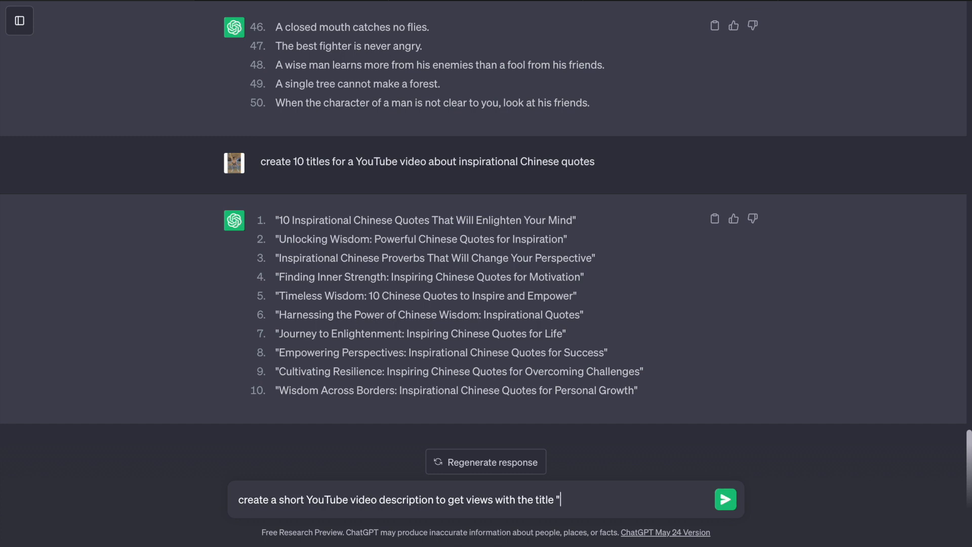
pyautogui.write('inspir')
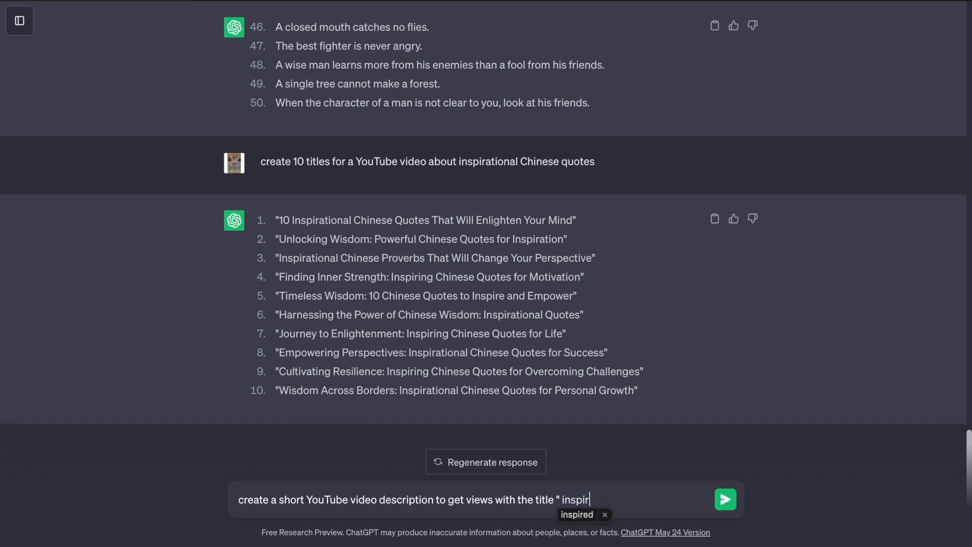
pyautogui.write('ational chinese')
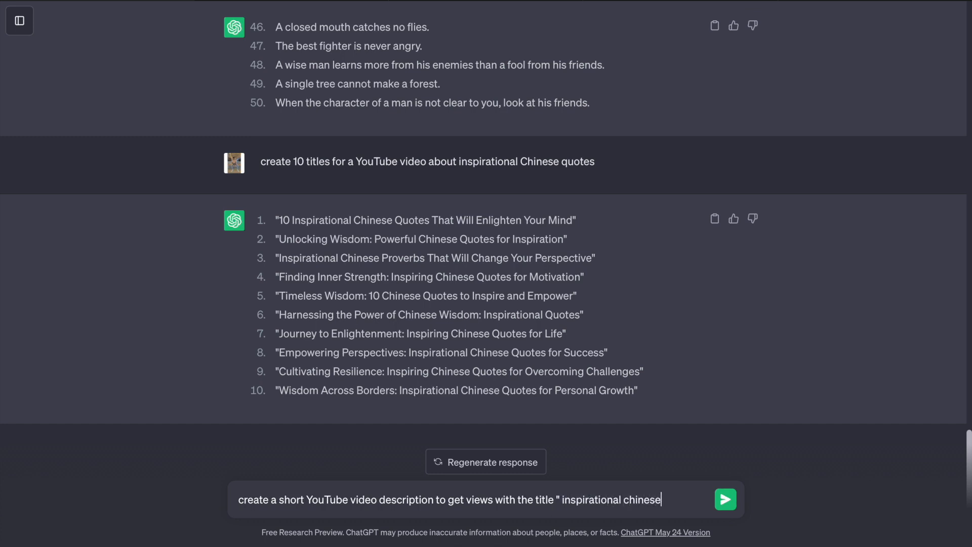
pyautogui.write('Chinese quotes for')
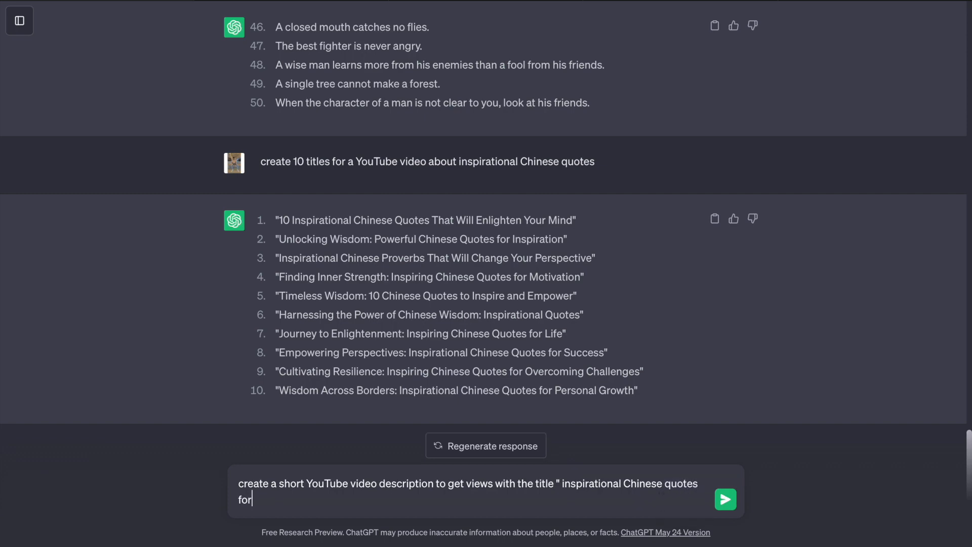
pyautogui.write('success"')
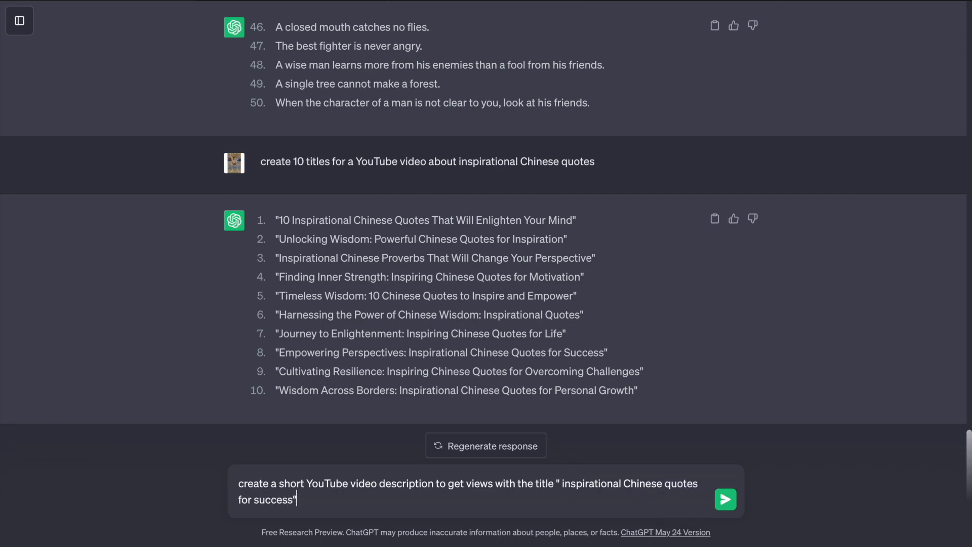
pyautogui.click(725, 499)
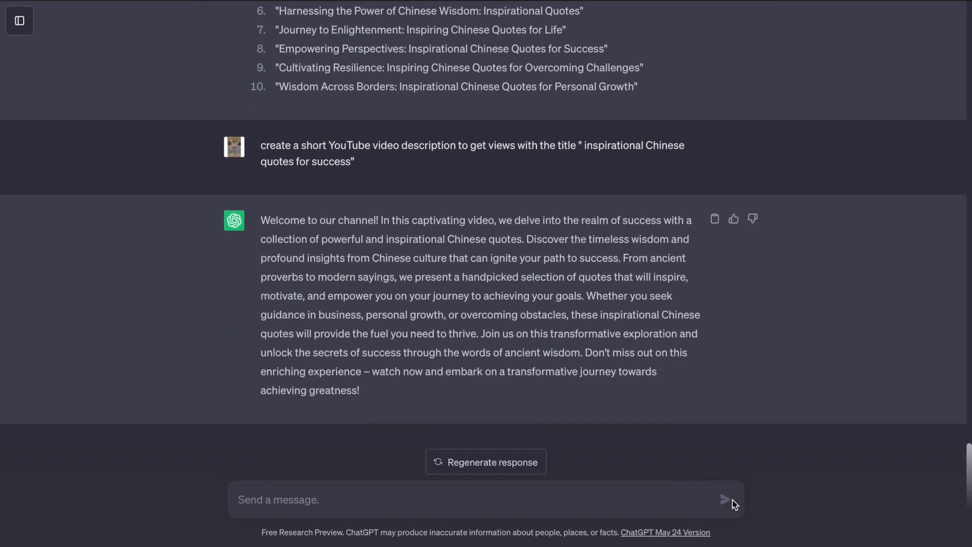
pyautogui.rightClick(340, 245)
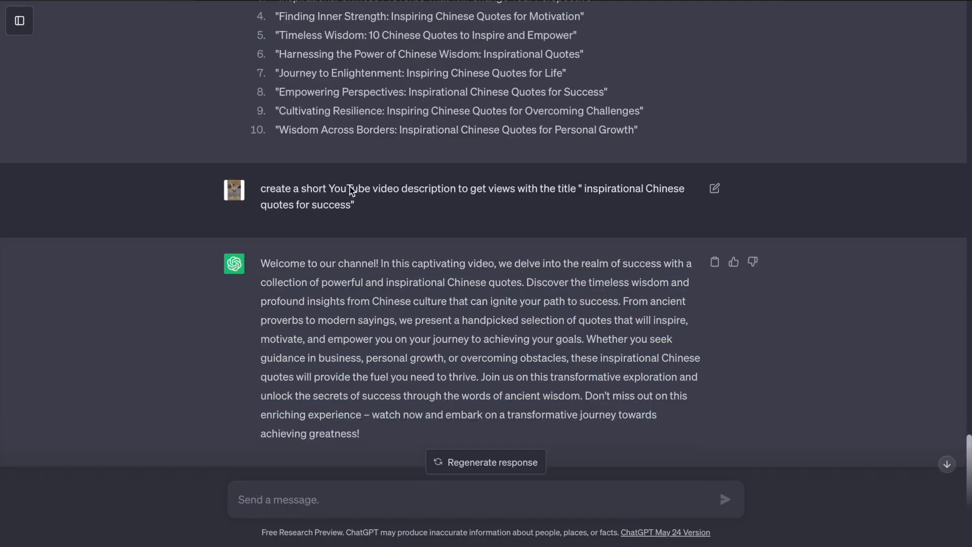
pyautogui.scroll(3)
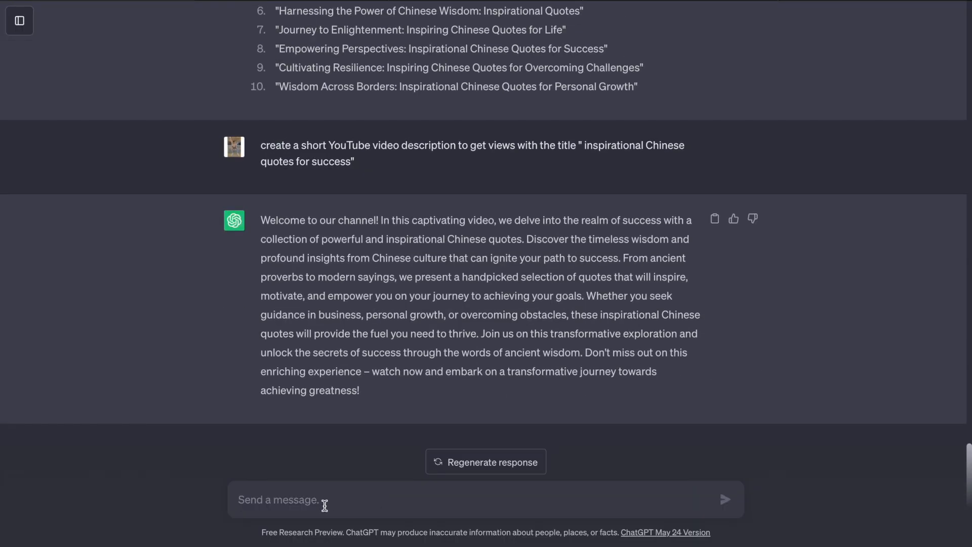
# - Ask ChatGPT for long and short keyword lists for 'inspirational Chinese quotes for success'
pyautogui.write('create a long')
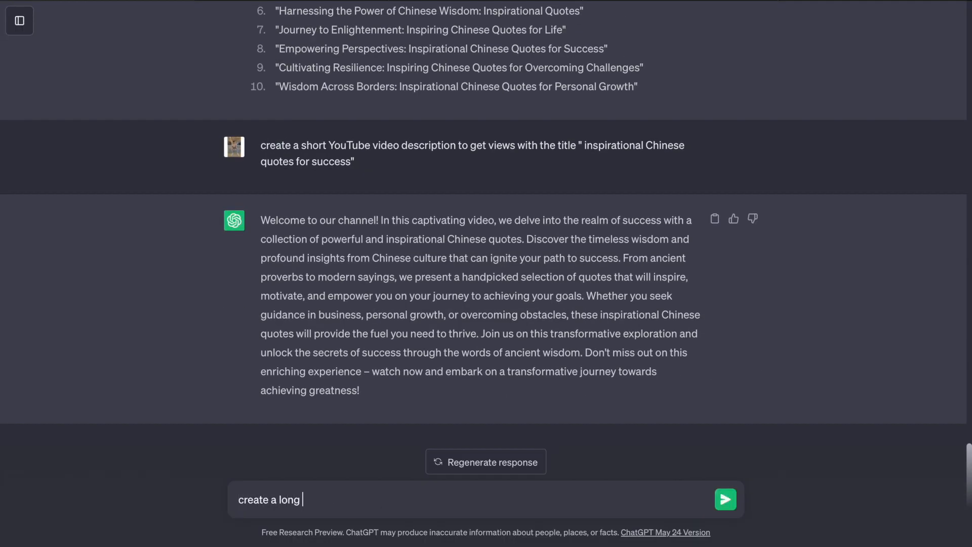
pyautogui.write('and')
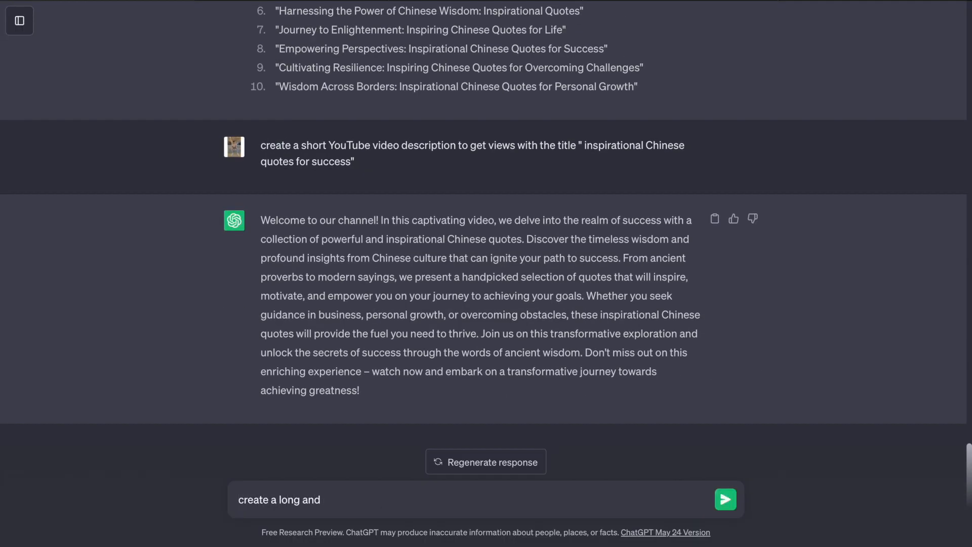
pyautogui.write('short k')
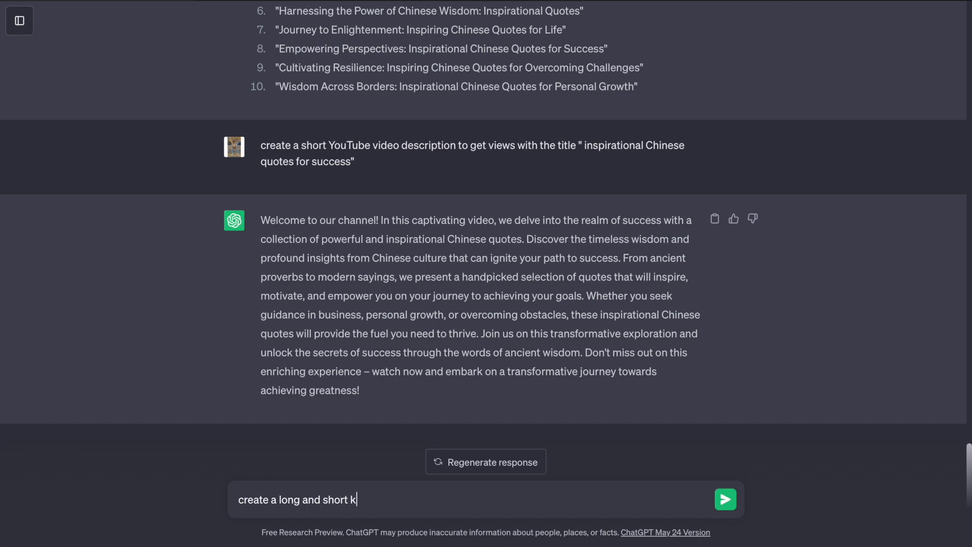
pyautogui.write('eyword lis')
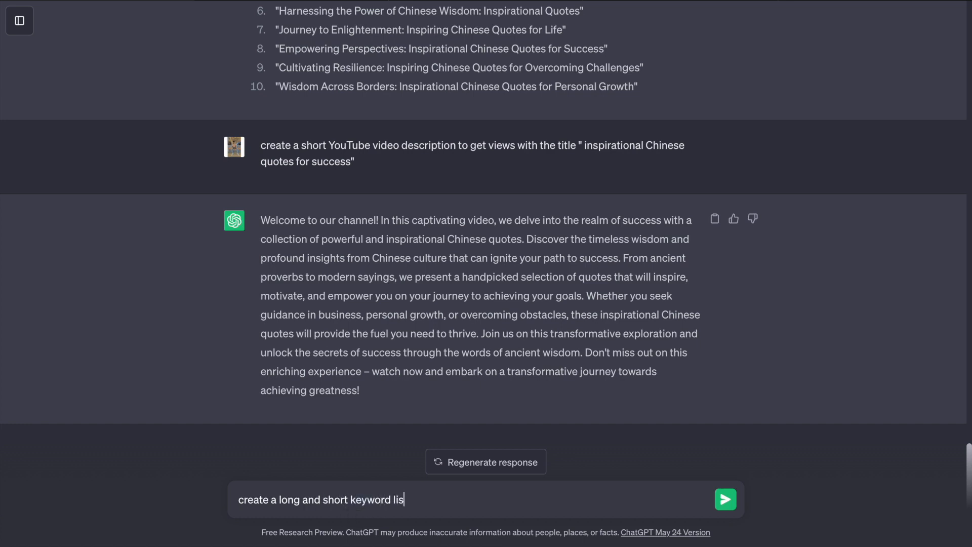
pyautogui.write('ts to get views')
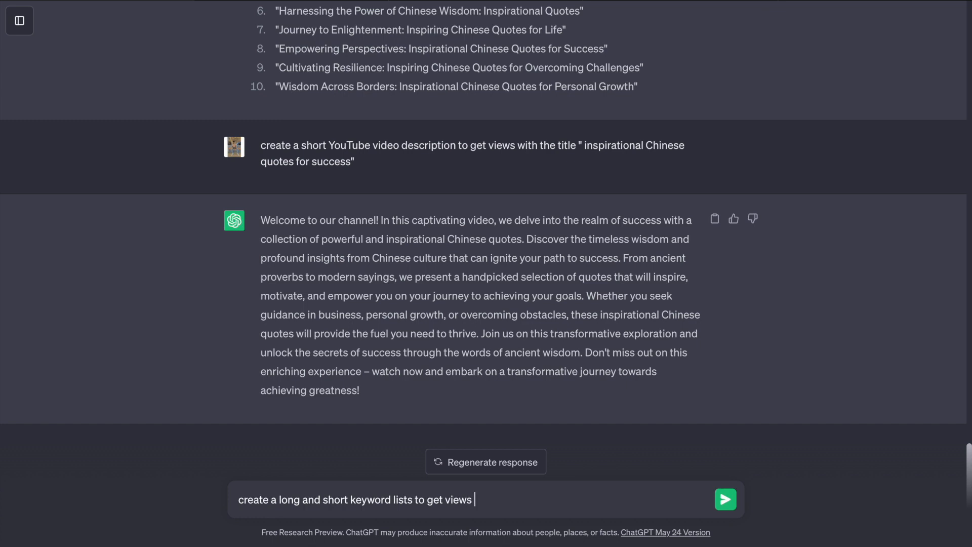
pyautogui.write('with the tit')
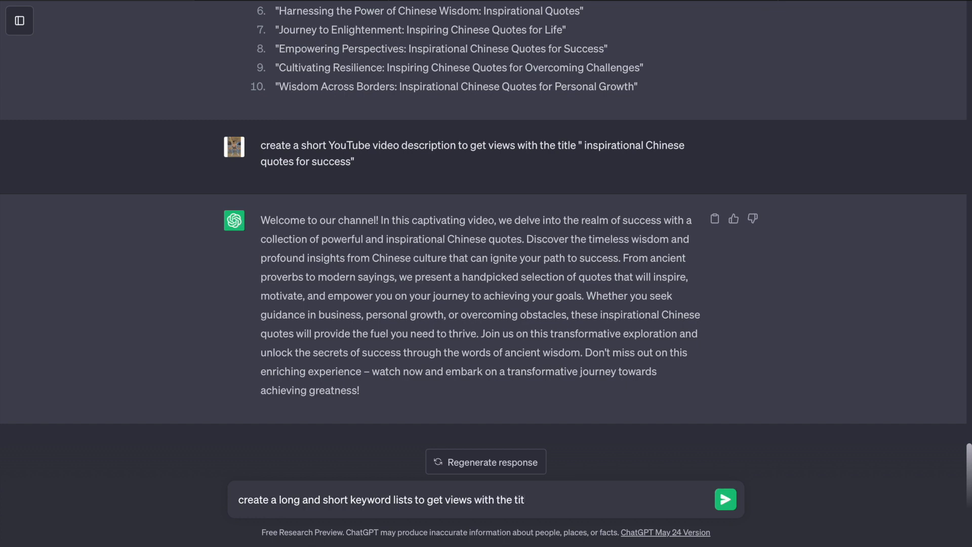
pyautogui.write('le "')
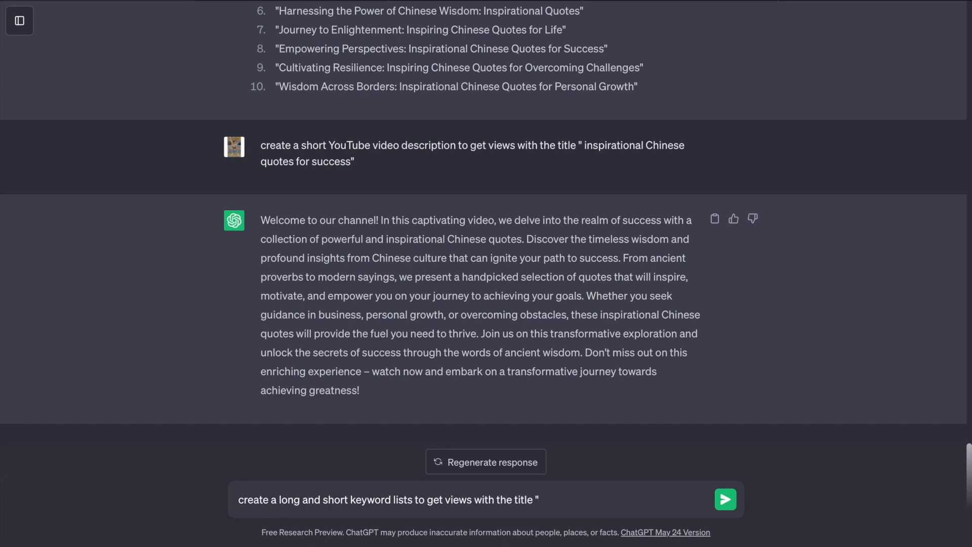
pyautogui.write('inspir')
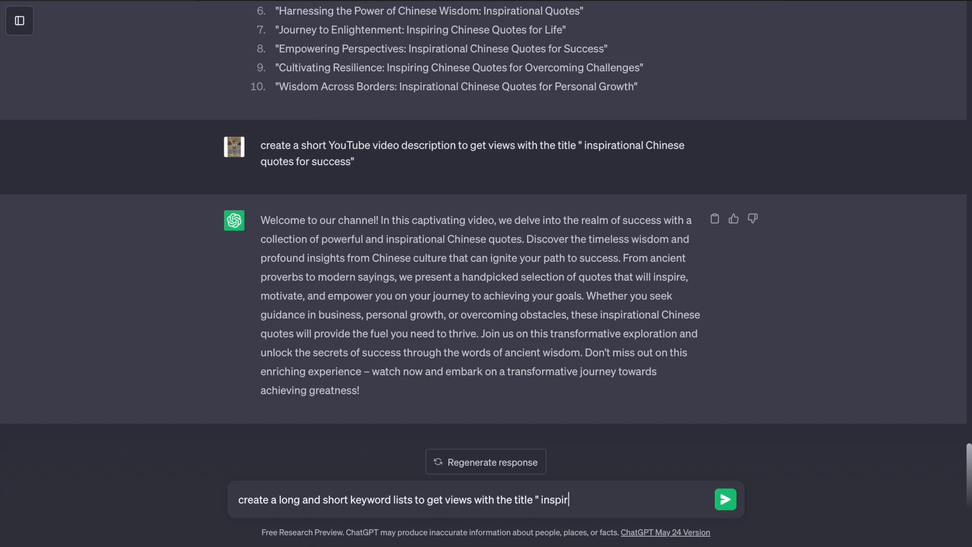
pyautogui.write('ational chines')
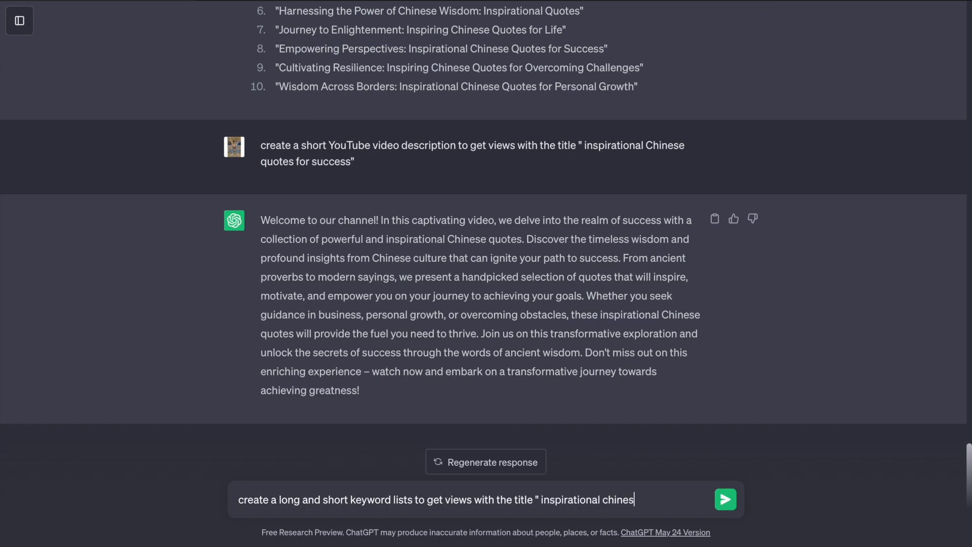
pyautogui.write('Chinese quo')
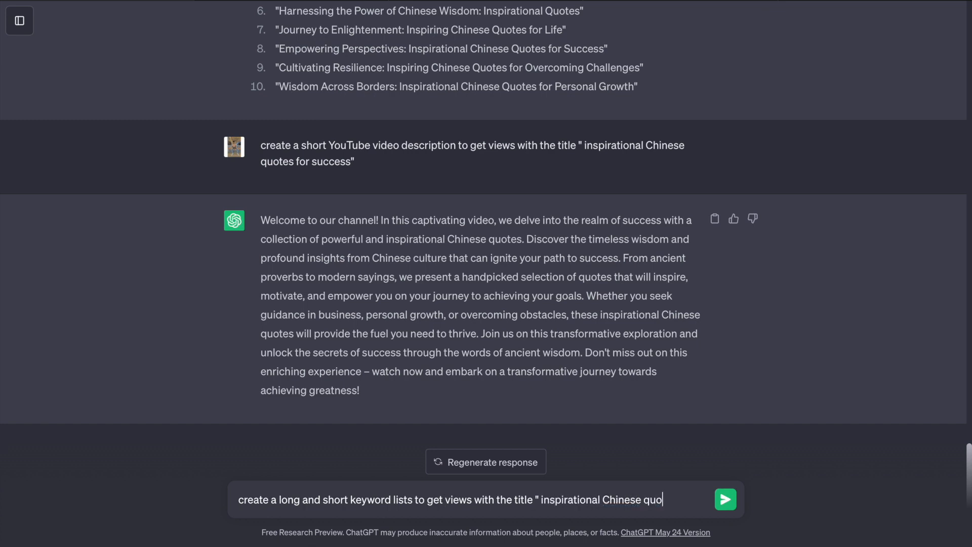
pyautogui.write('tes for success"')
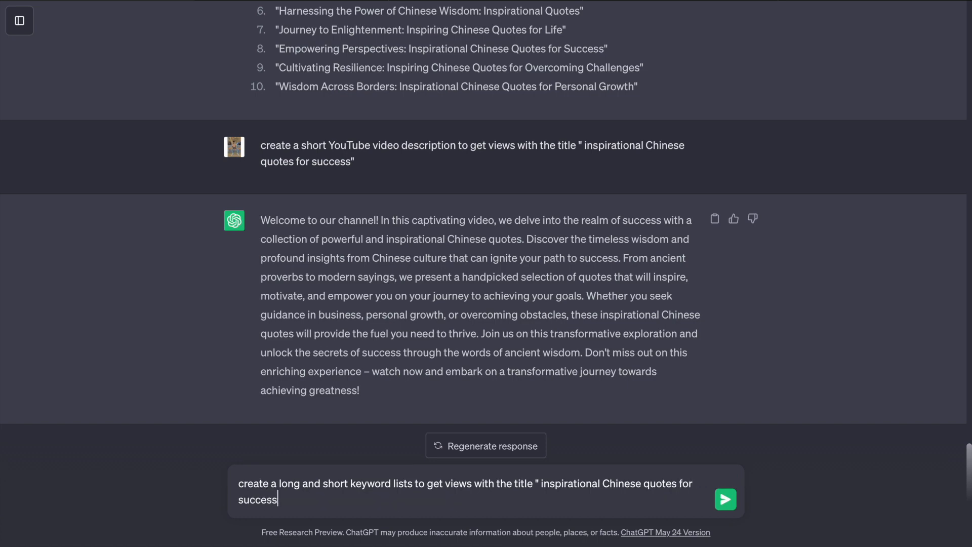
pyautogui.click(724, 499)
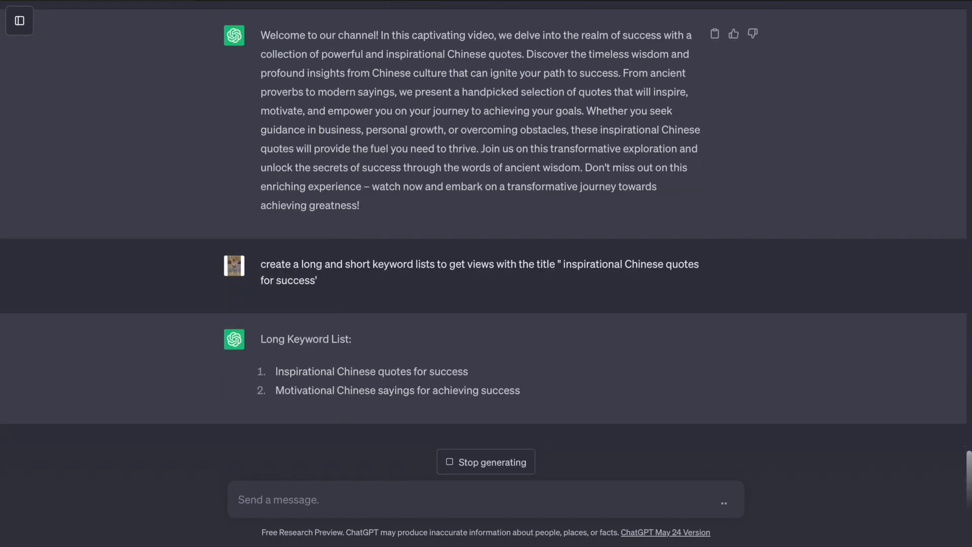
# - Select text from the long and short keyword lists in the reply
pyautogui.scroll(-3)
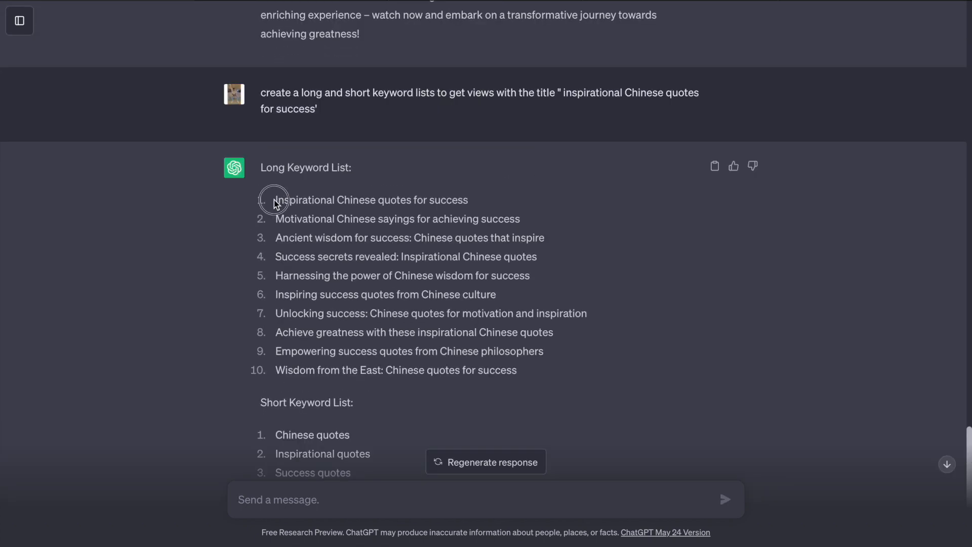
pyautogui.doubleClick(371, 199)
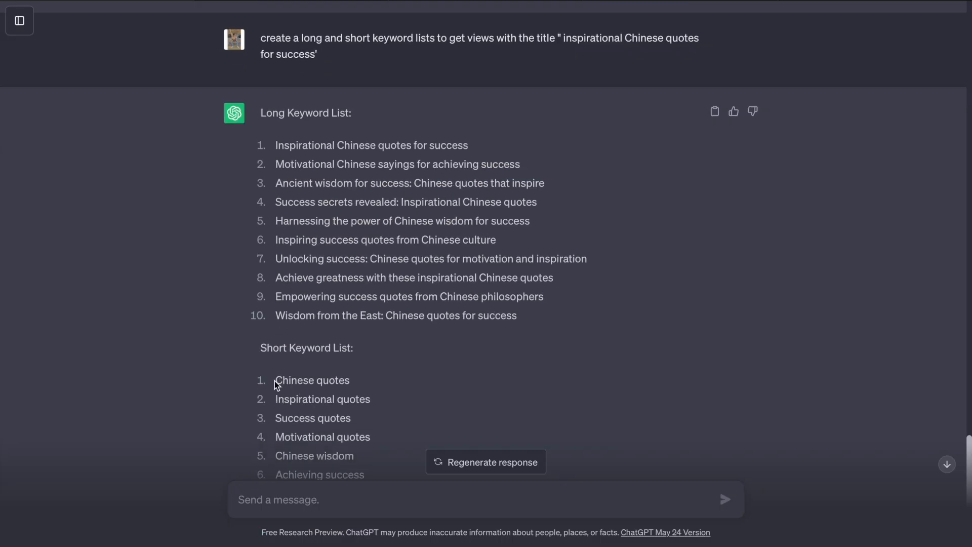
pyautogui.doubleClick(311, 380)
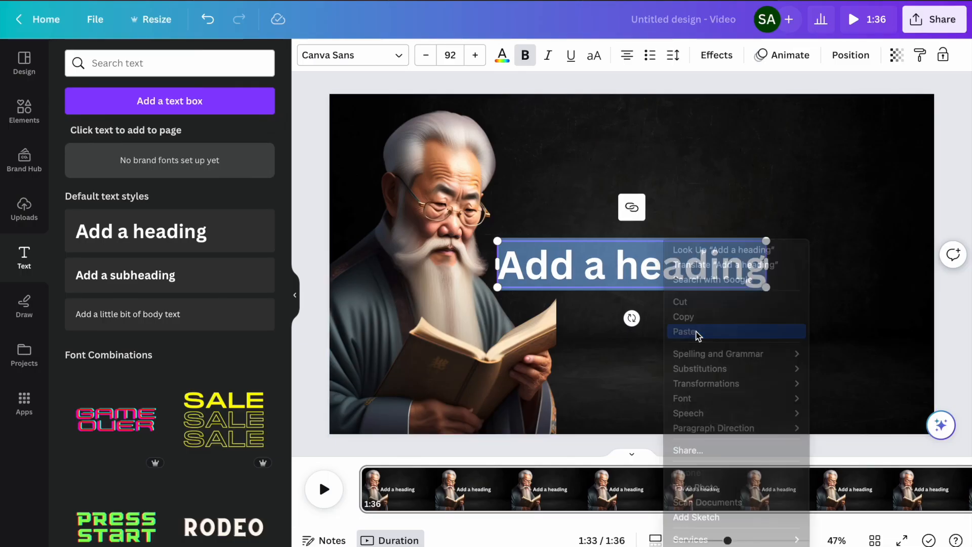
# - Set 'The journey is the reward.' in Impact over a red brush stroke, choosing PNG download
pyautogui.click(685, 331)
pyautogui.write('impact')
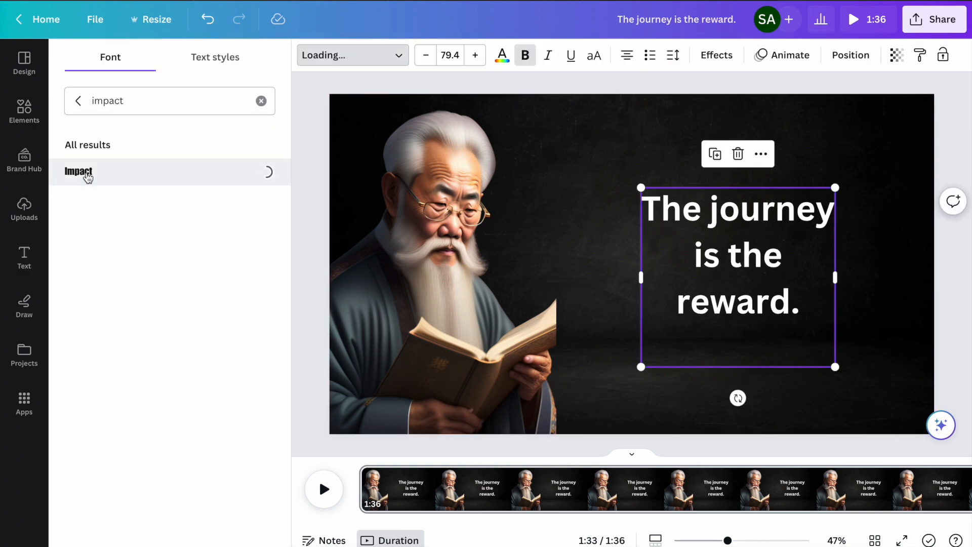
pyautogui.click(78, 172)
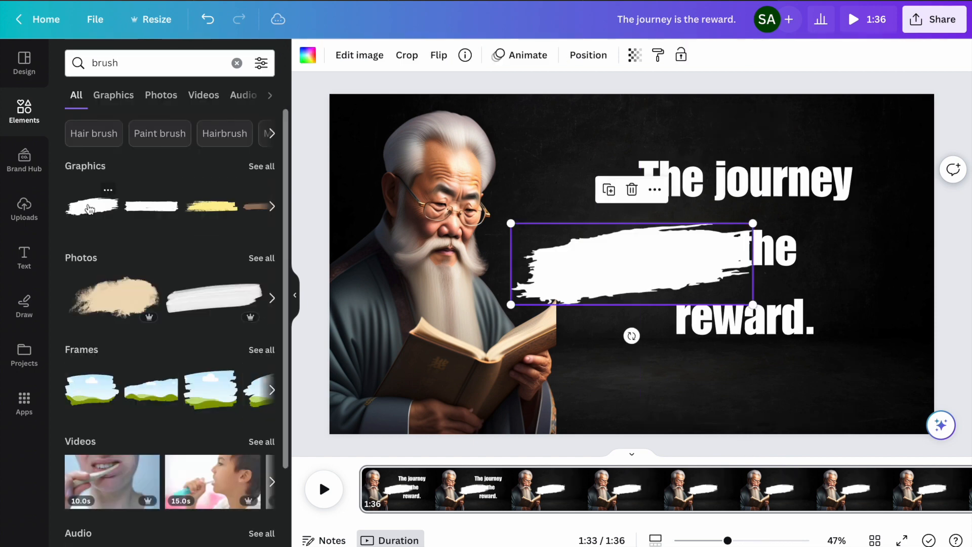
pyautogui.rightClick(632, 263)
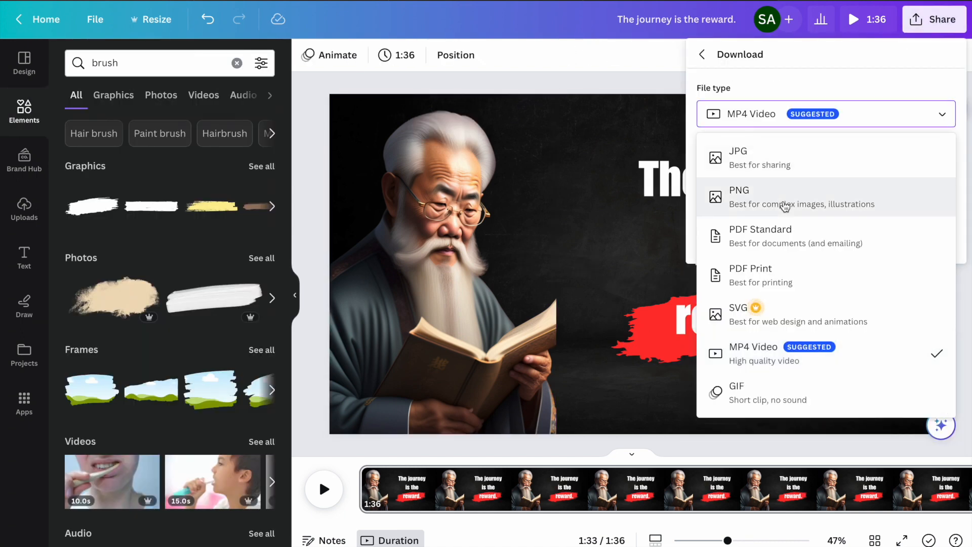
pyautogui.click(738, 196)
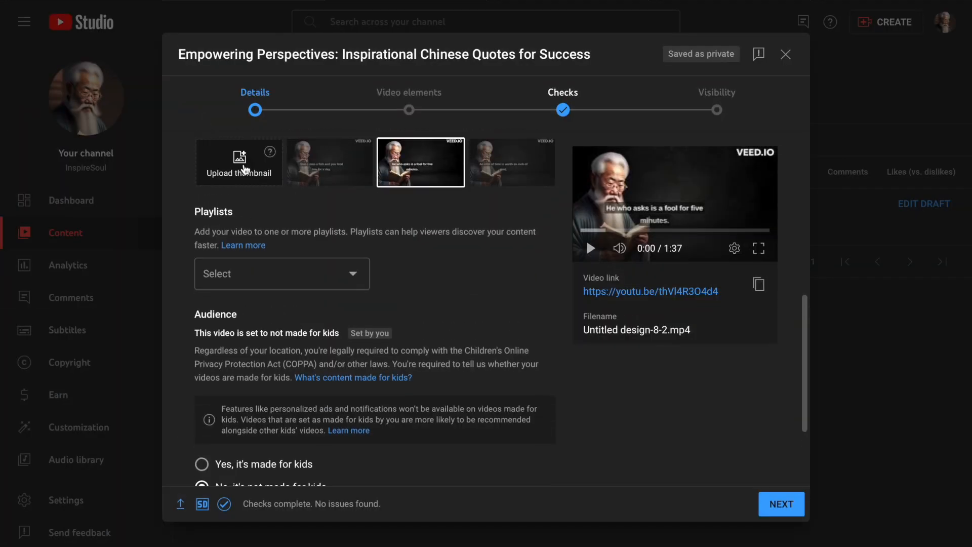
# - Upload the brush-stroke thumbnail PNG, set visibility to Public, and publish the video
pyautogui.click(239, 161)
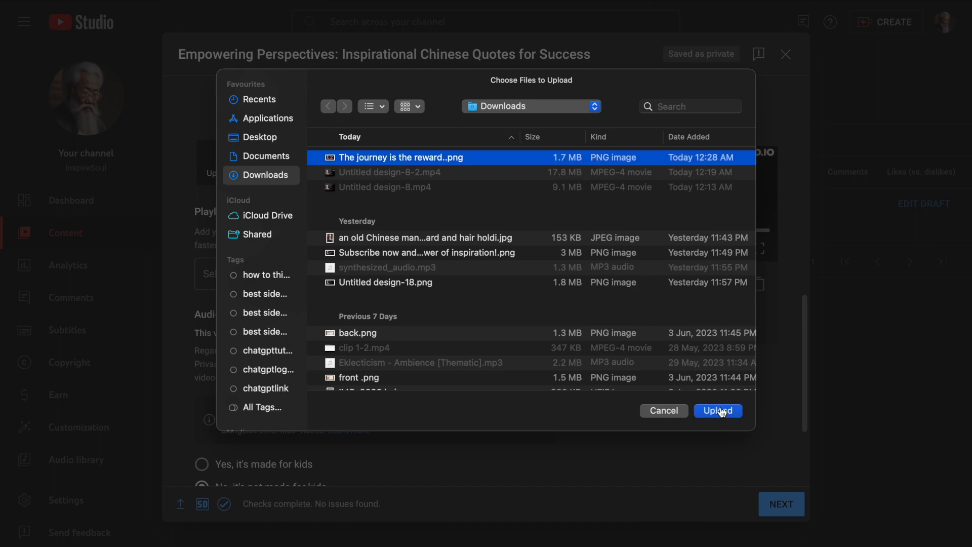
pyautogui.click(717, 410)
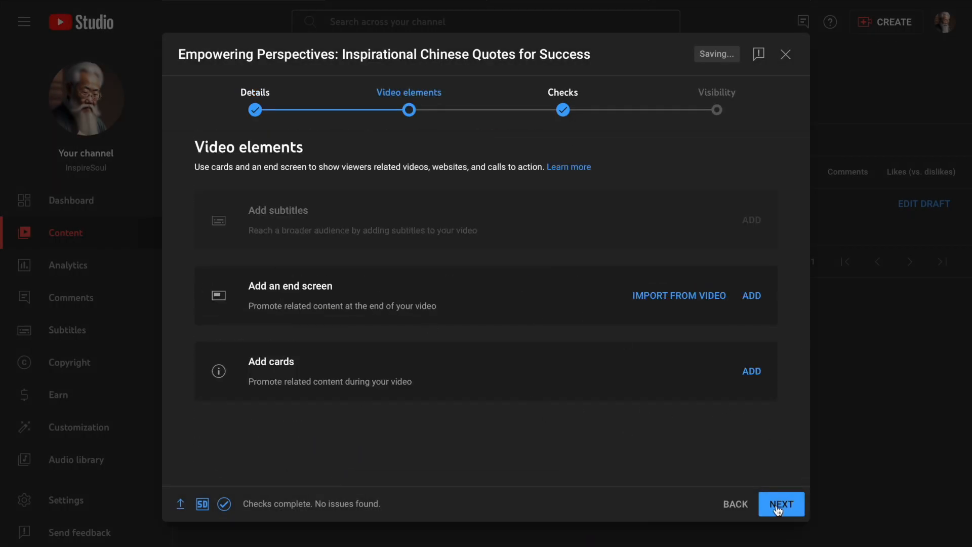
pyautogui.click(780, 503)
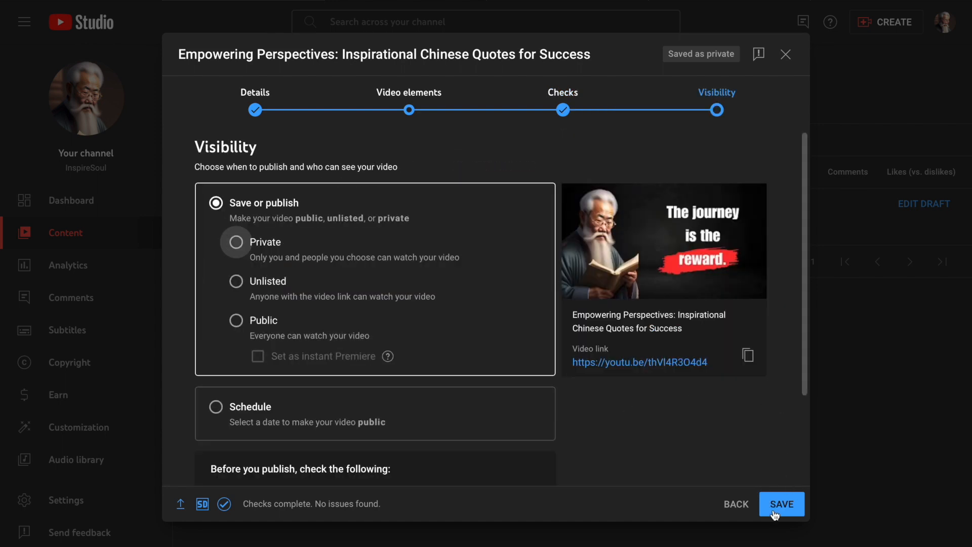
pyautogui.click(235, 320)
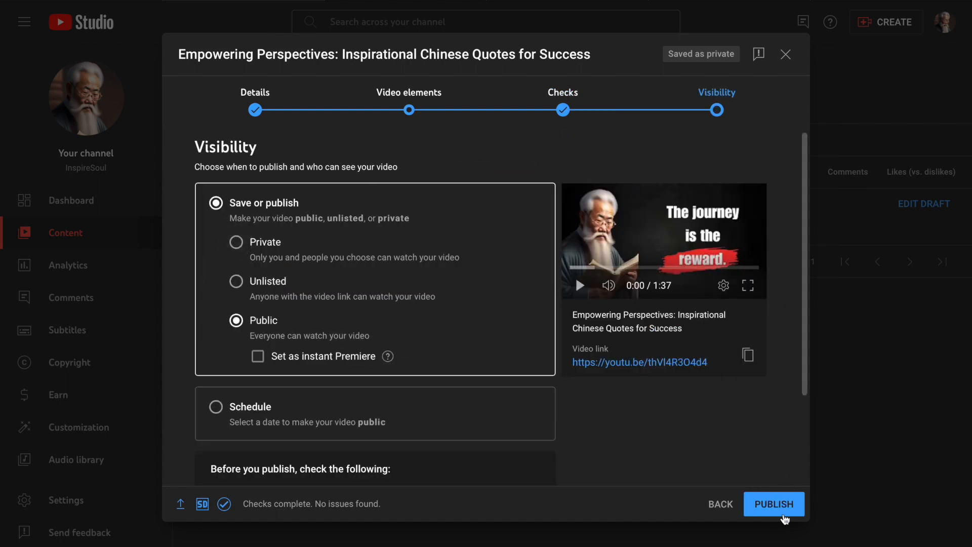
pyautogui.click(773, 503)
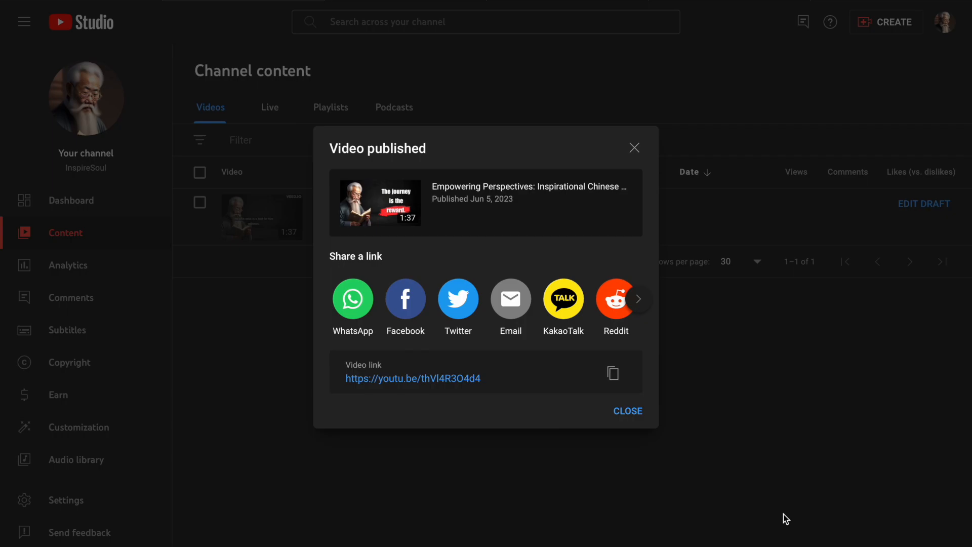
# - Dismiss the published confirmation and tips, then view the video on YouTube
pyautogui.click(627, 410)
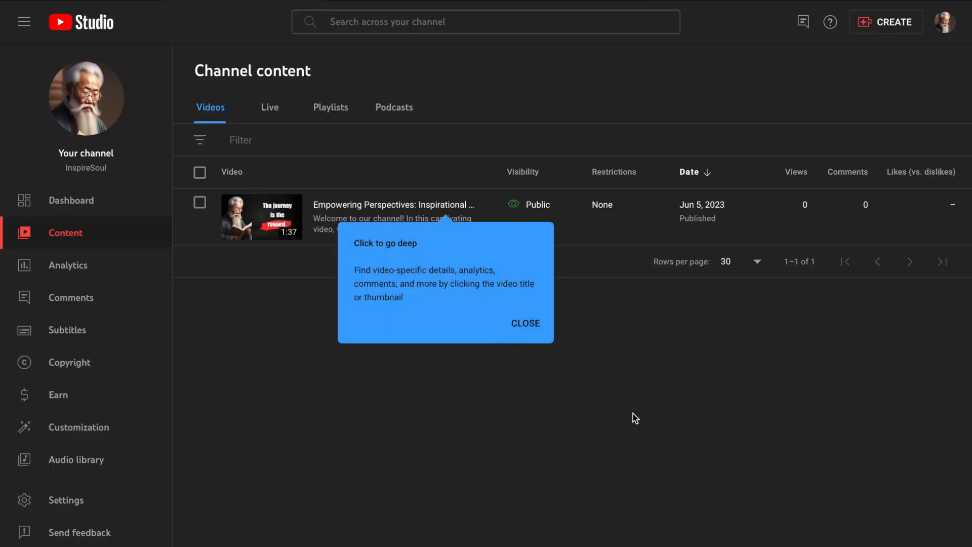
pyautogui.click(524, 323)
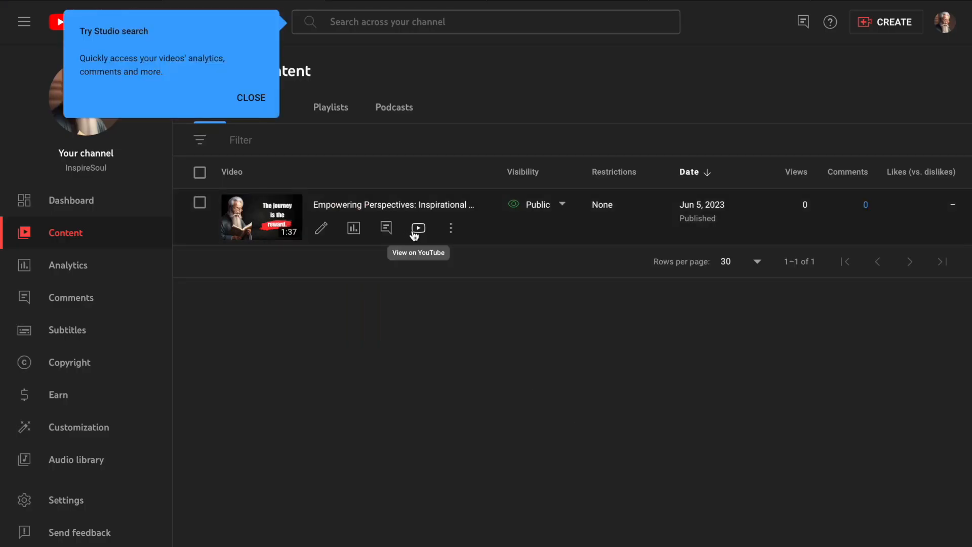
pyautogui.click(417, 227)
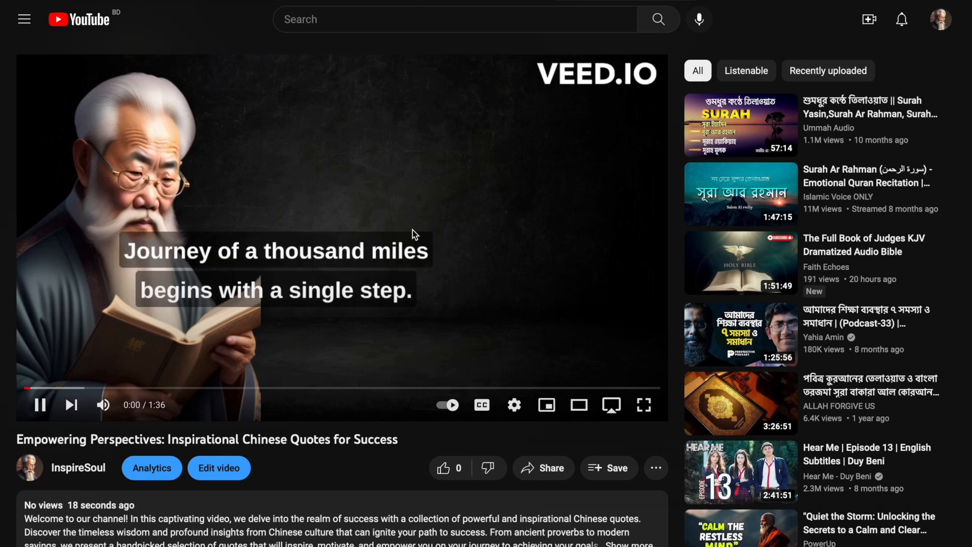